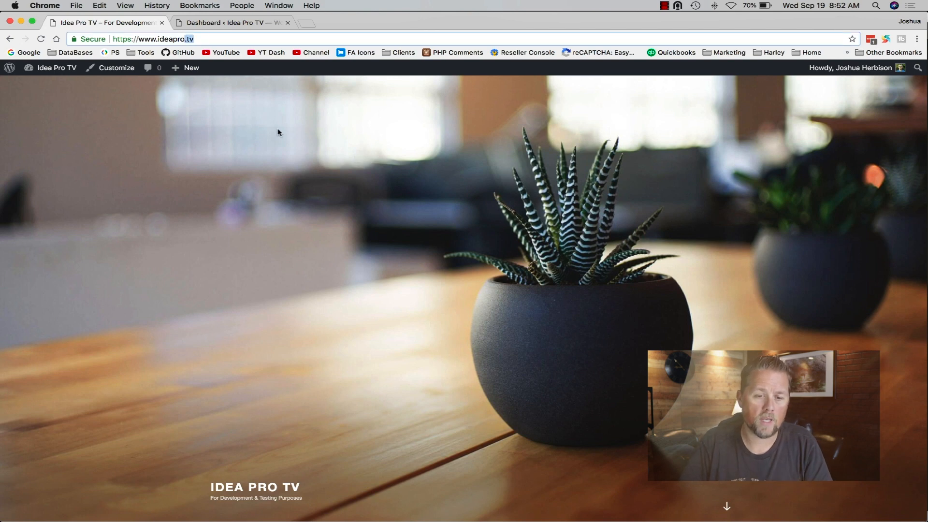
Scroll through the live test post's images, list and caption, then return to wp-admin
scroll(down, 3)
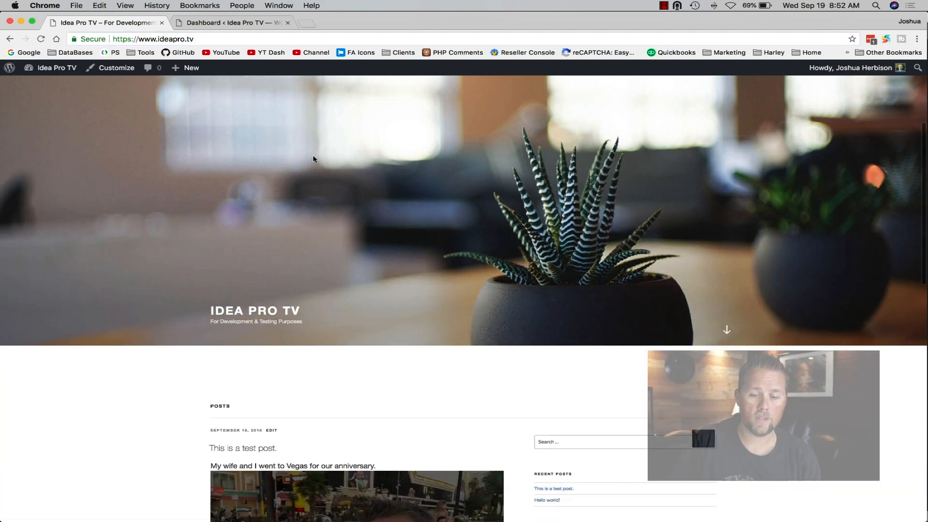
scroll(down, 3)
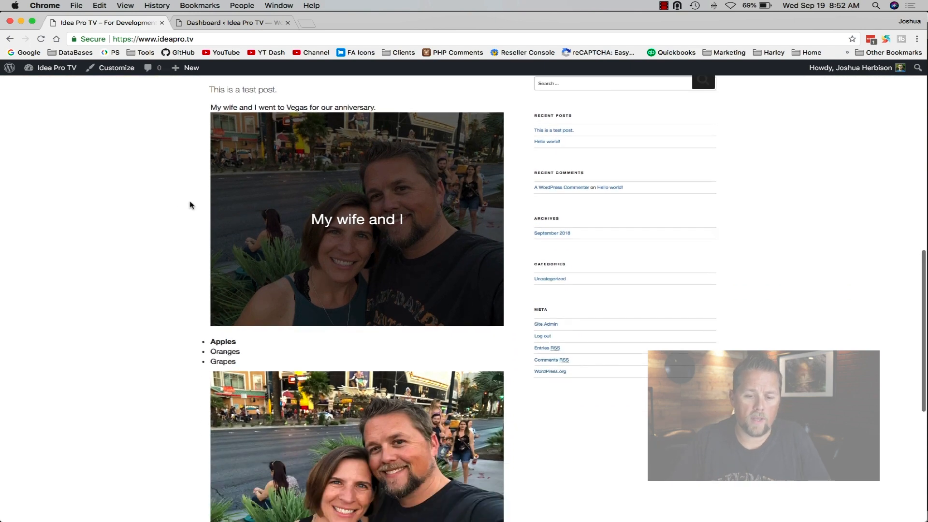
click(231, 22)
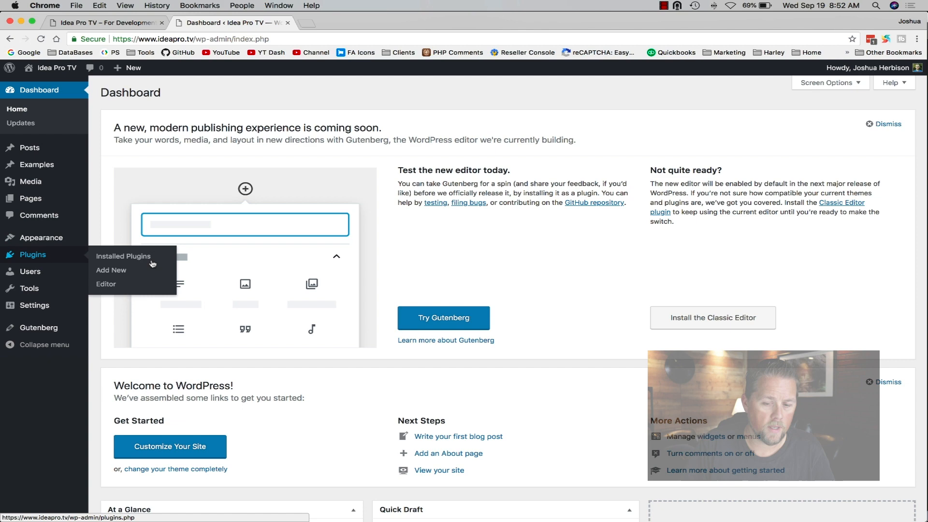
mouse_move(457, 247)
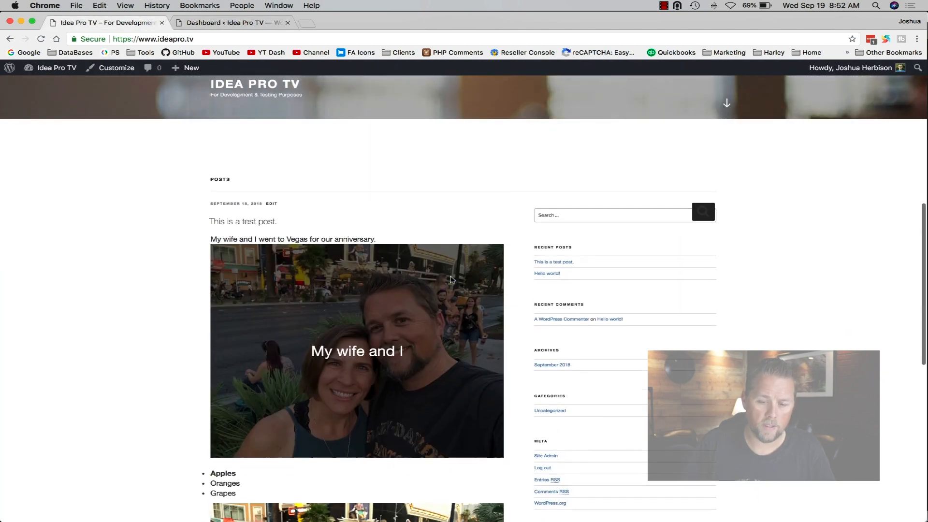
scroll(down, 3)
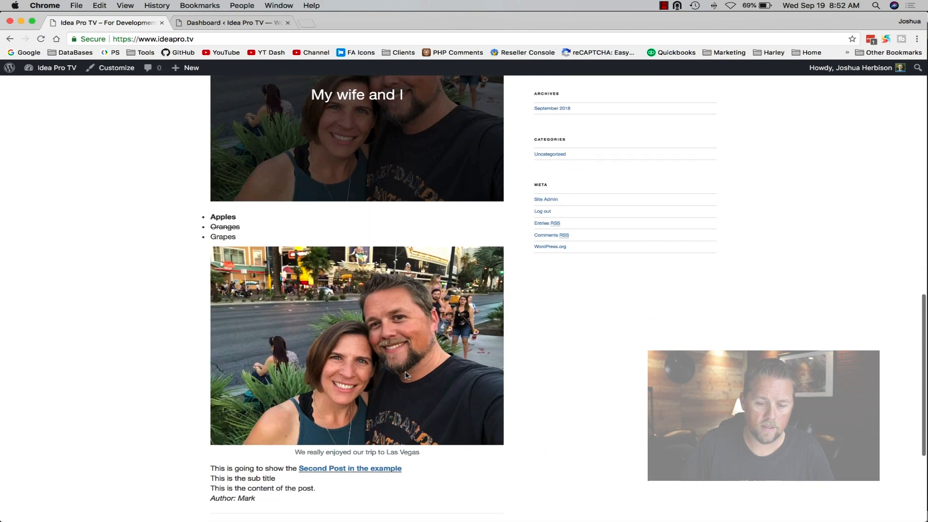
click(230, 23)
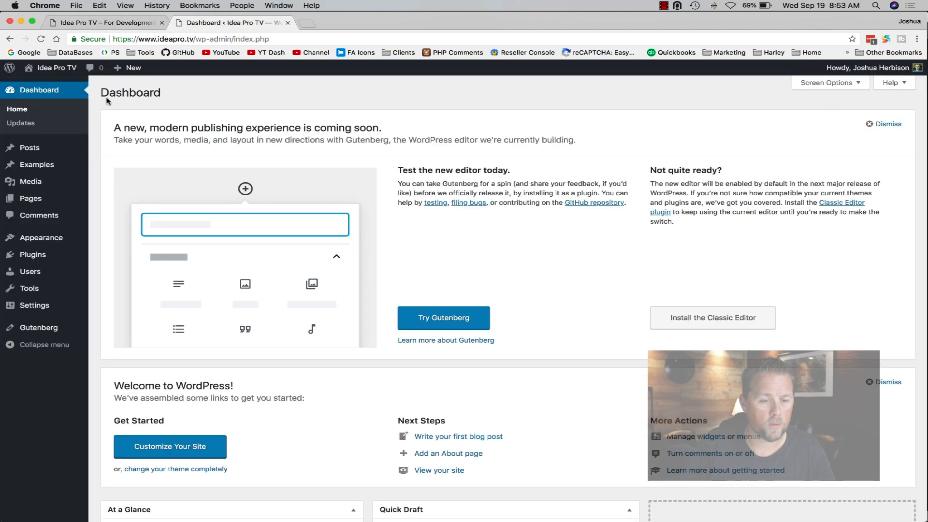
Open 'This is a test post.' from All Posts and scroll its Classic block to the shortcode line
click(30, 147)
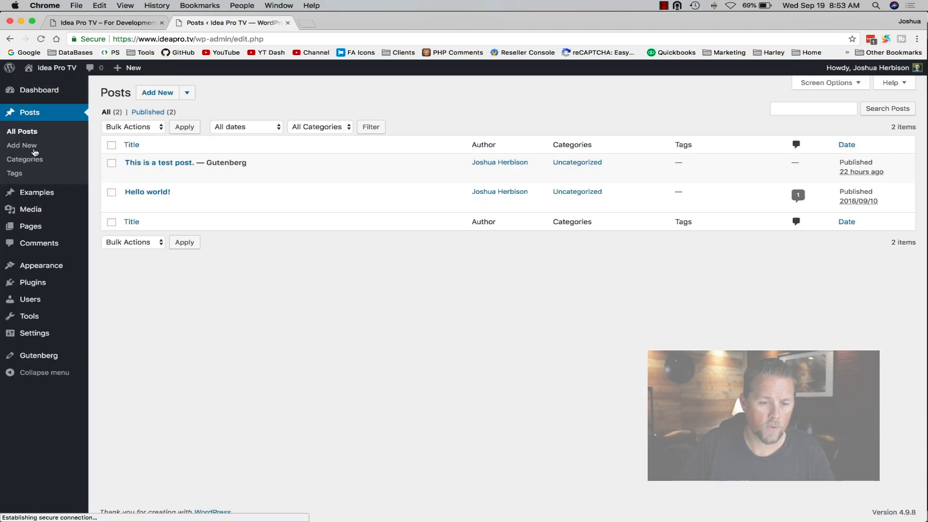
mouse_move(159, 162)
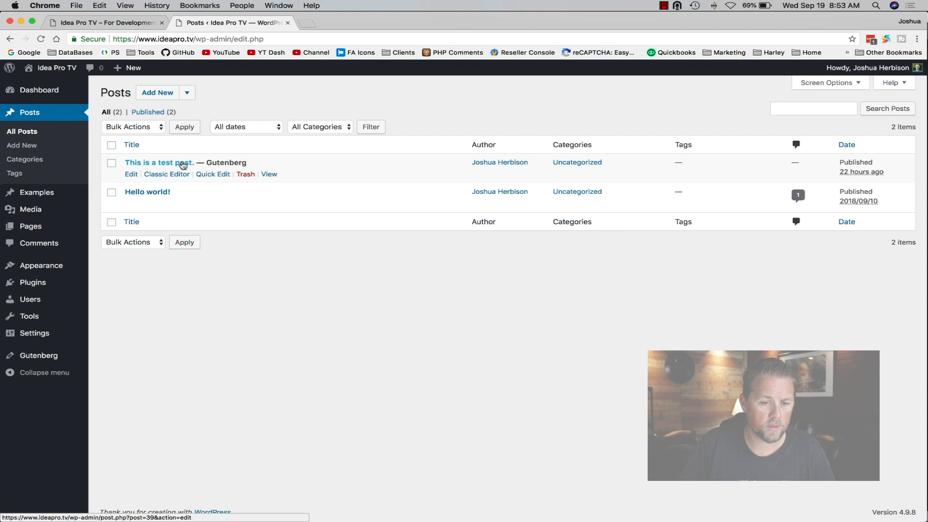
click(158, 163)
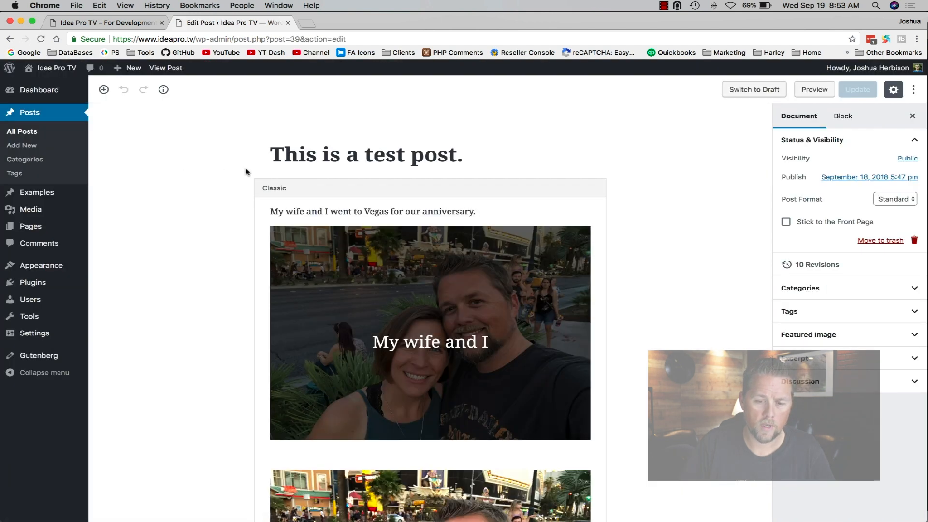
scroll(down, 3)
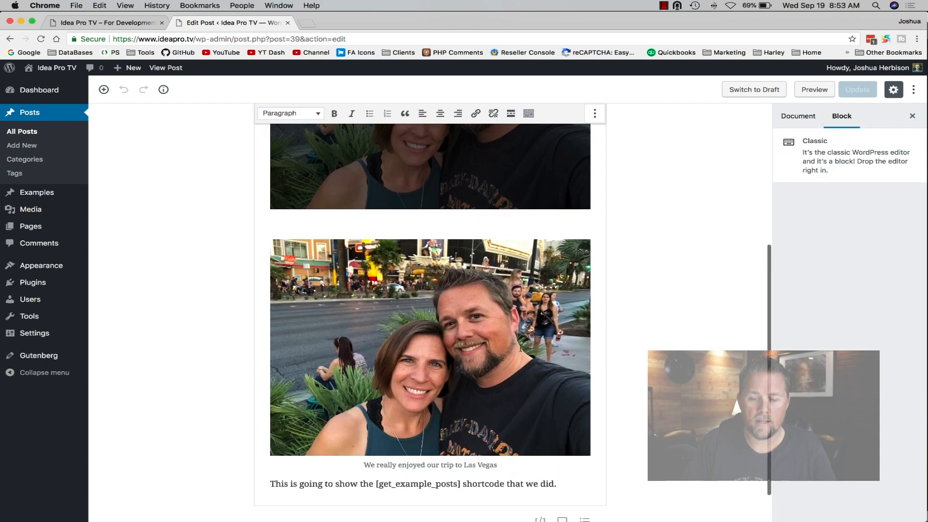
click(429, 347)
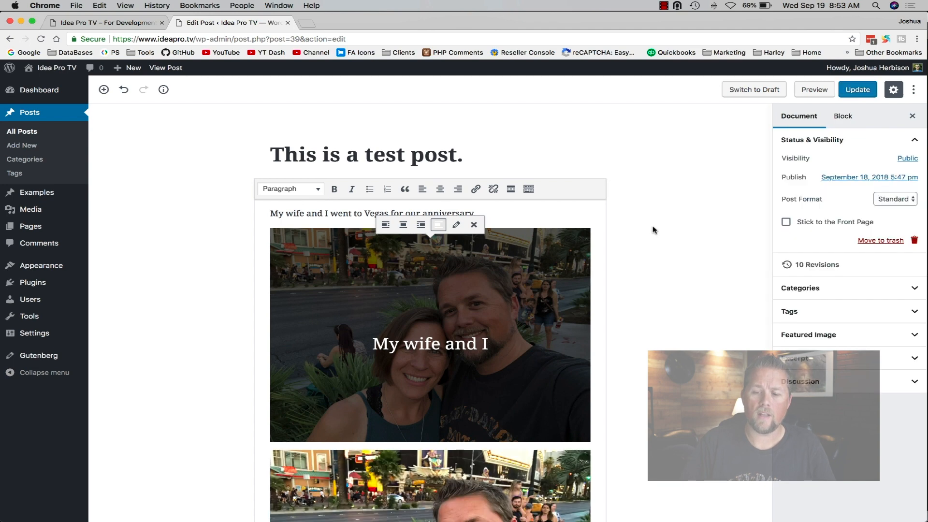
scroll(down, 3)
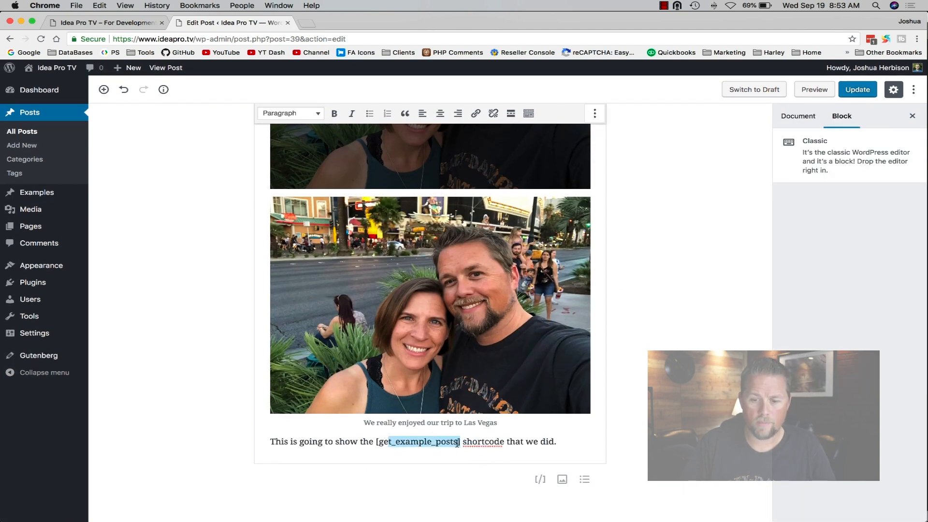
click(798, 116)
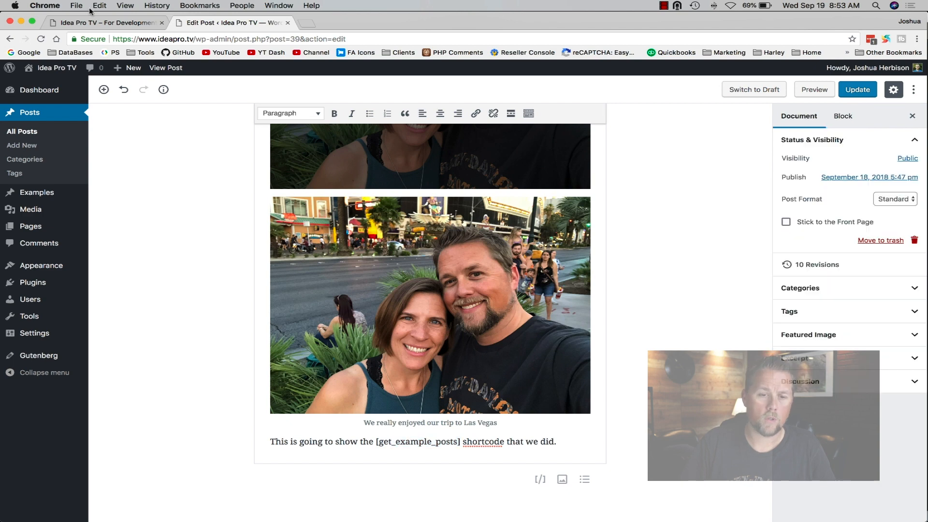
Check the shortcode's rendered example posts on the live site, then return to the editor tab
click(165, 68)
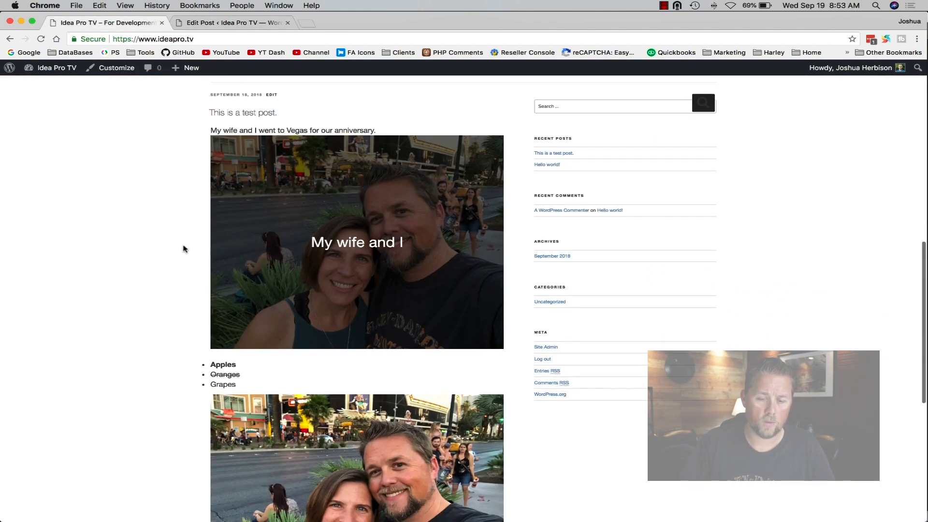
scroll(down, 3)
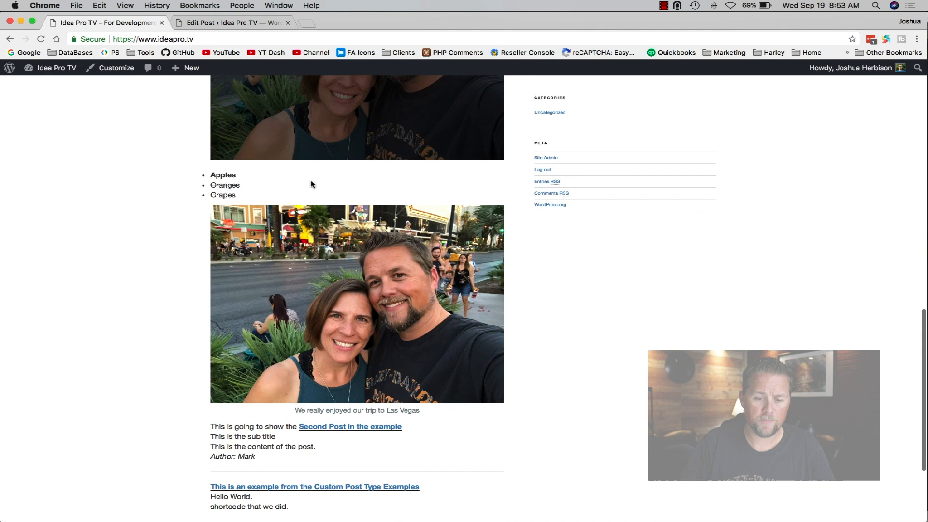
scroll(down, 3)
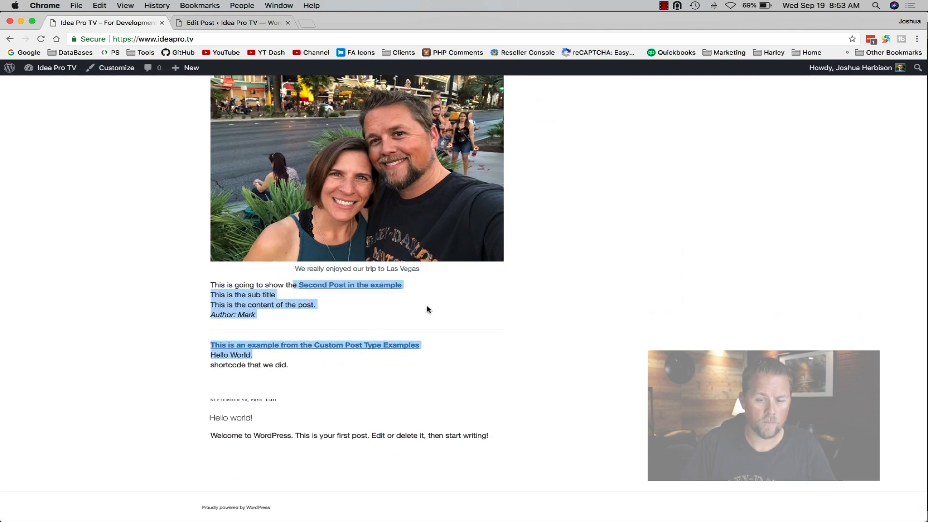
click(231, 22)
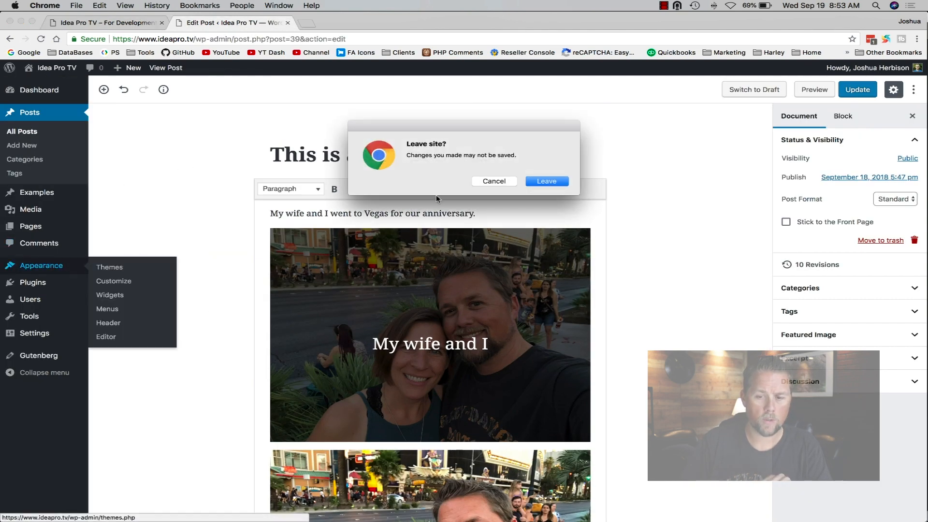
Leave the editor unsaved, activate the Plain by Idea Pro theme and view the live homepage
click(545, 181)
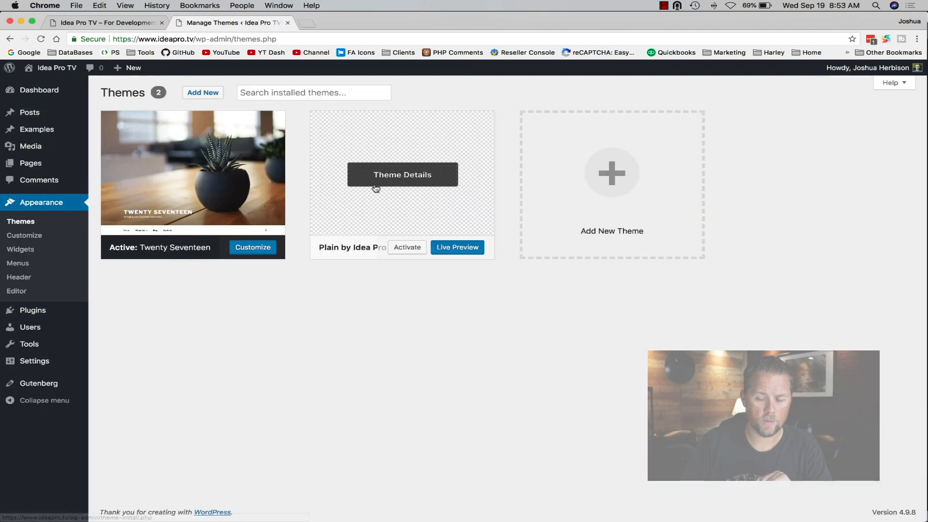
mouse_move(194, 227)
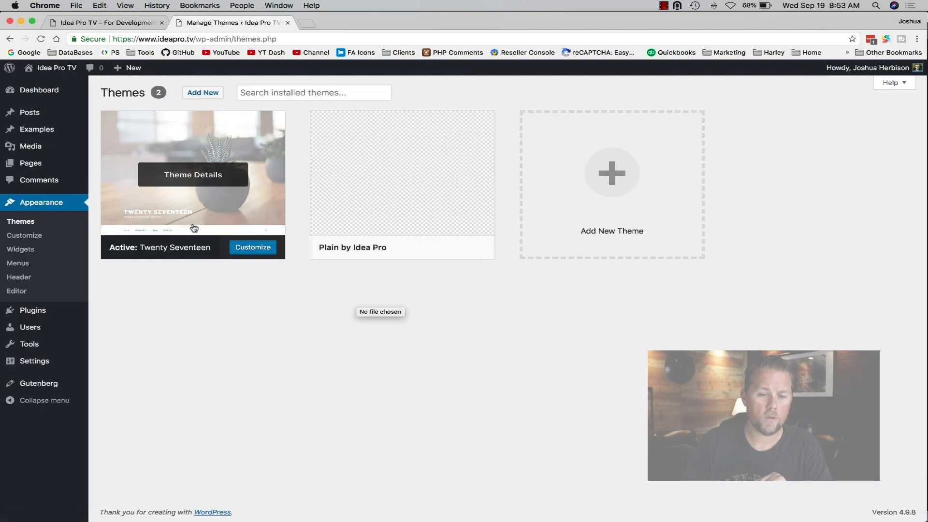
mouse_move(228, 194)
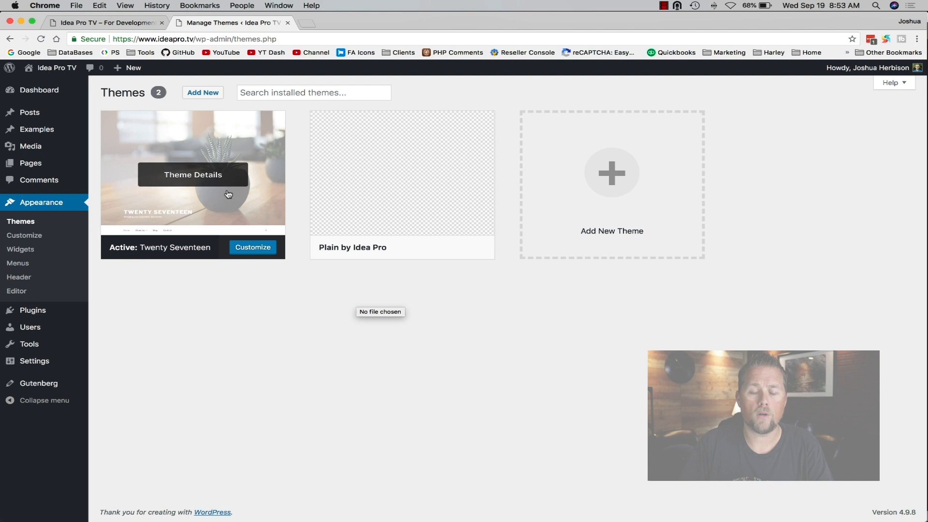
mouse_move(263, 264)
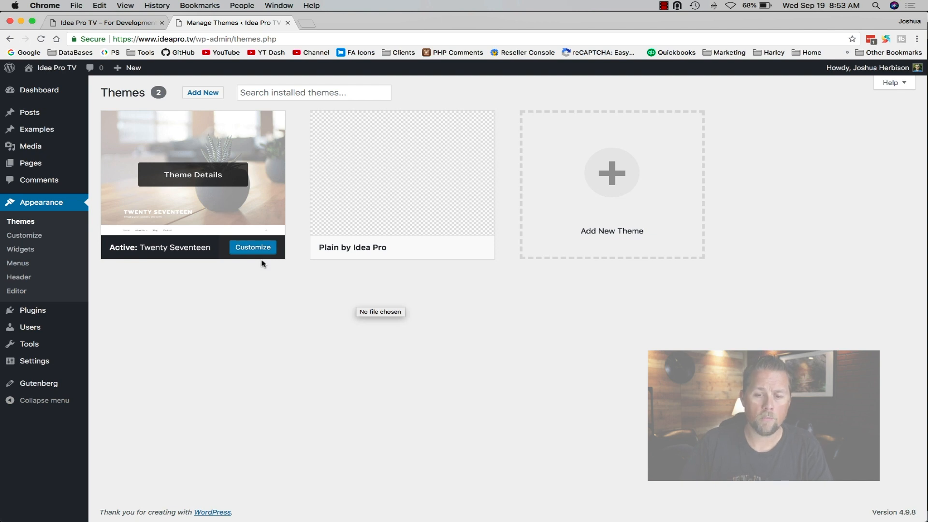
mouse_move(342, 249)
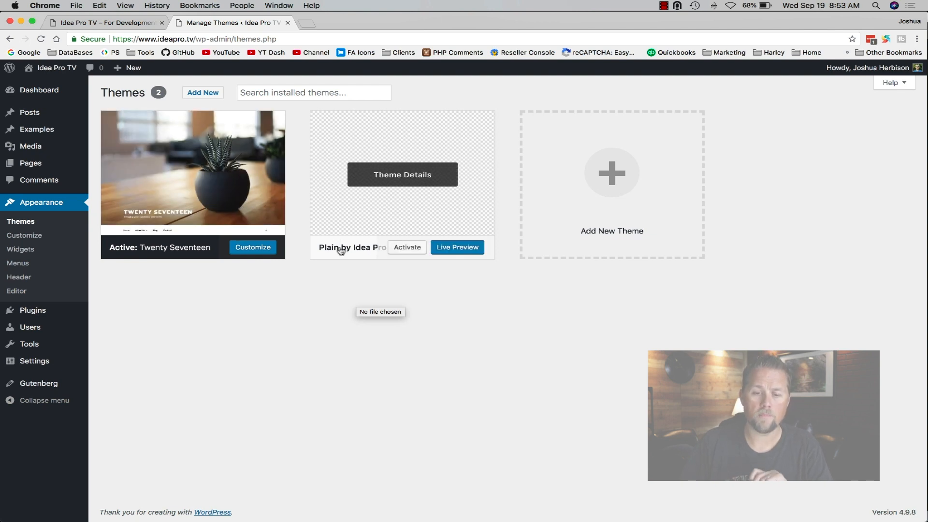
mouse_move(379, 271)
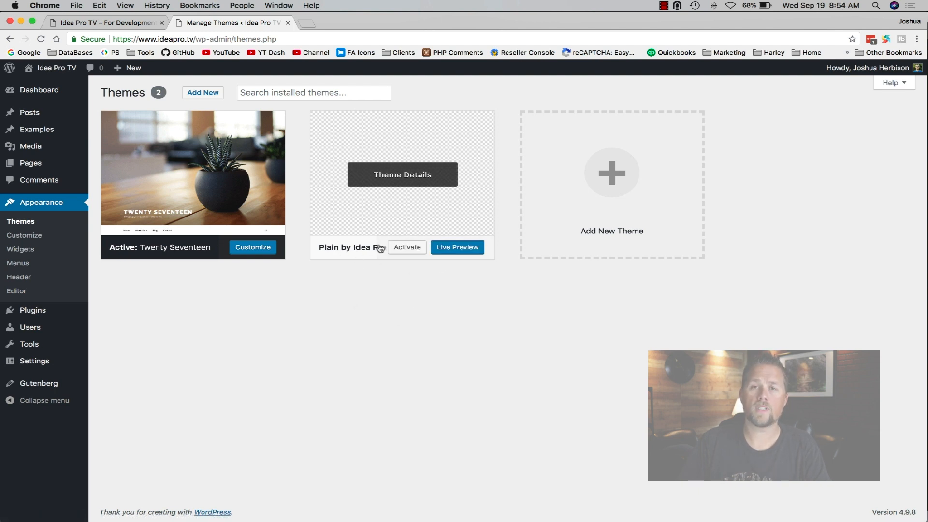
click(406, 246)
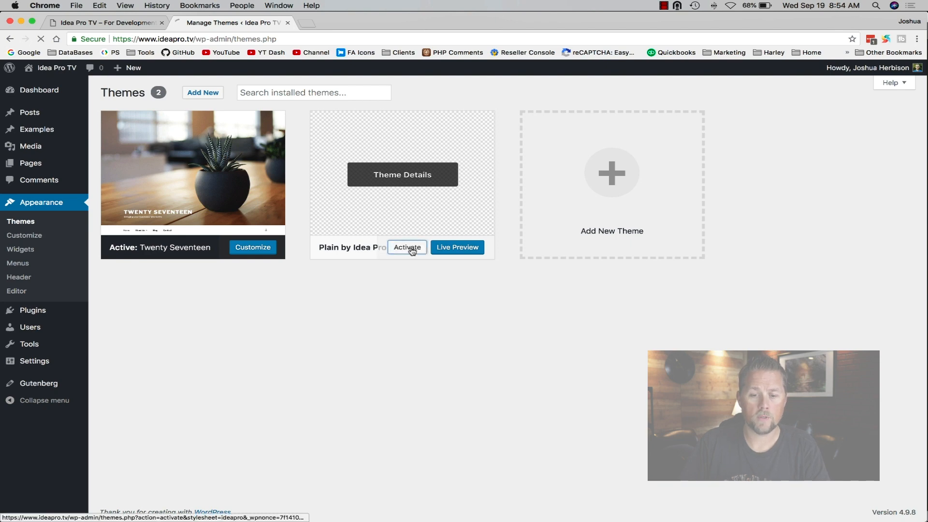
click(407, 248)
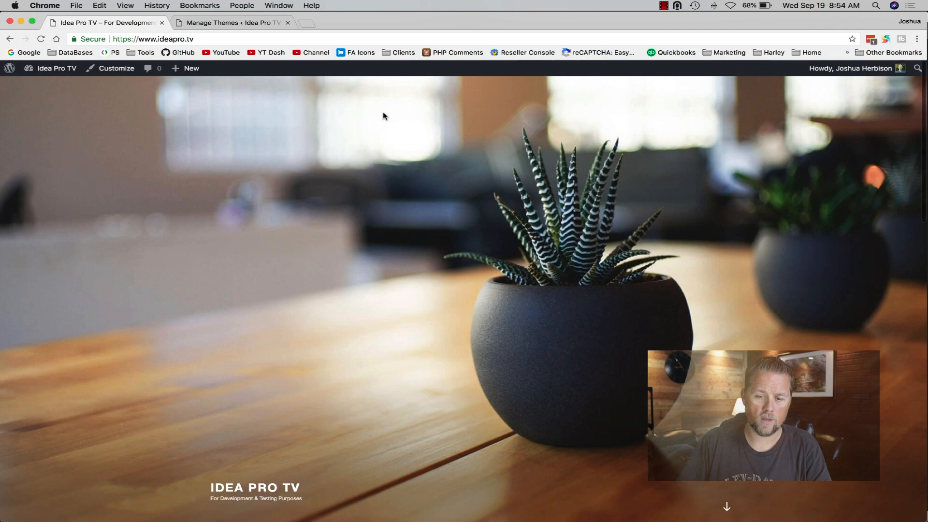
scroll(down, 3)
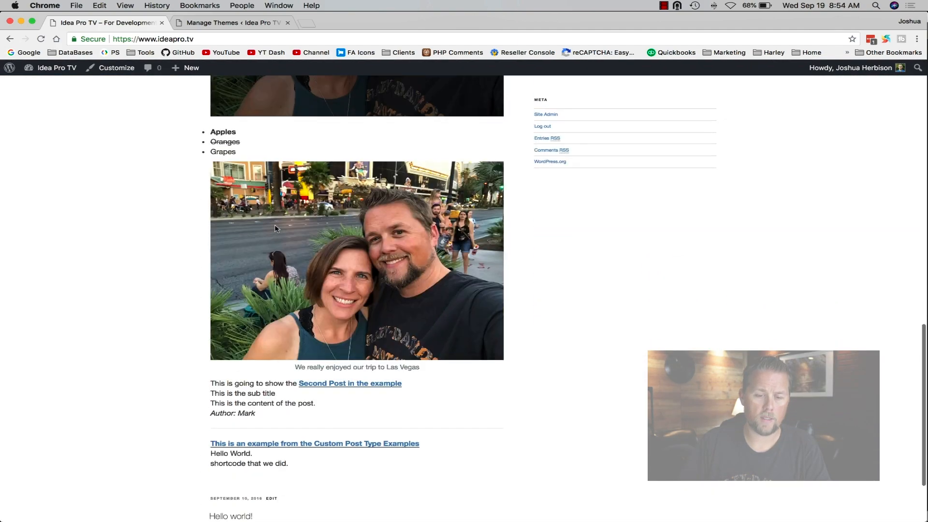
scroll(down, 3)
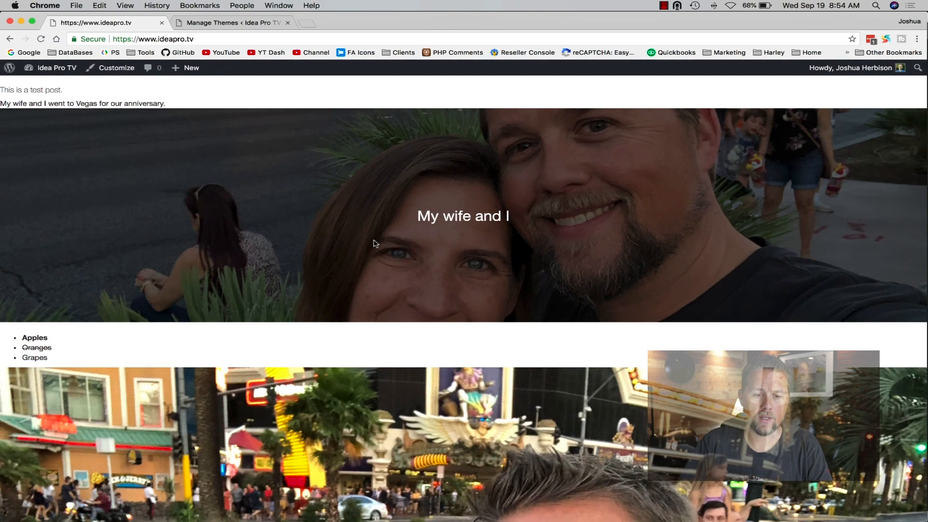
scroll(down, 3)
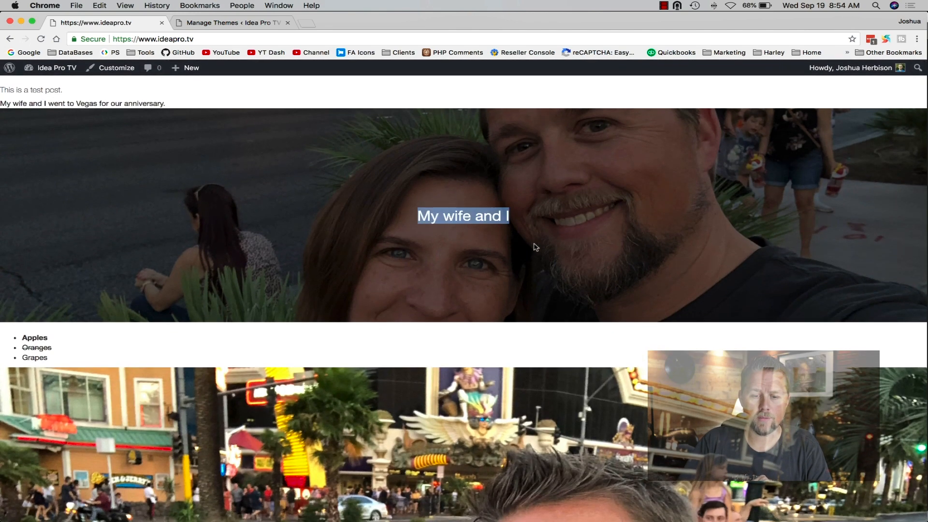
mouse_move(539, 254)
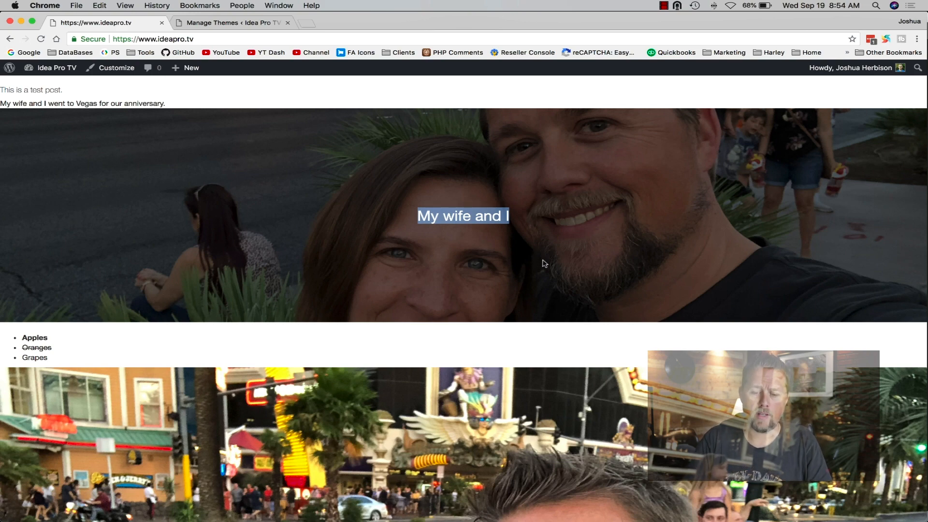
scroll(down, 3)
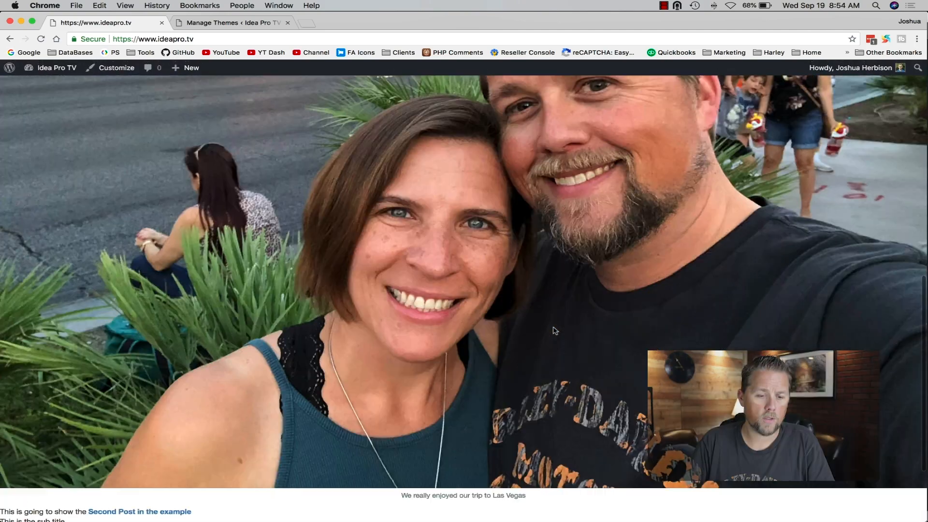
scroll(down, 3)
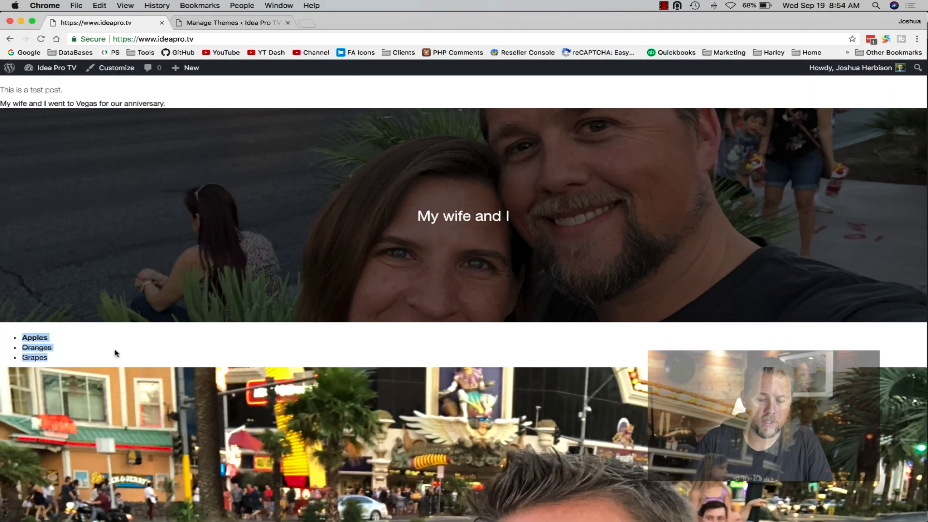
scroll(down, 3)
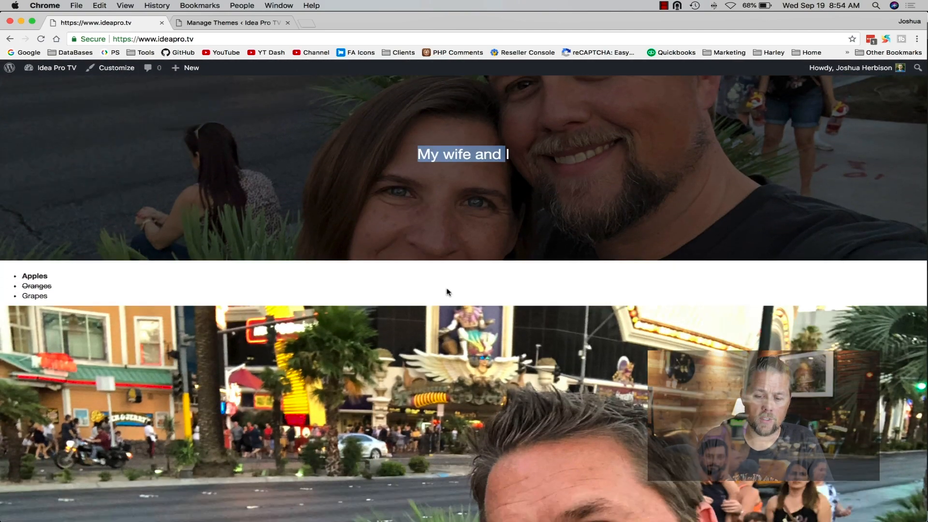
scroll(down, 3)
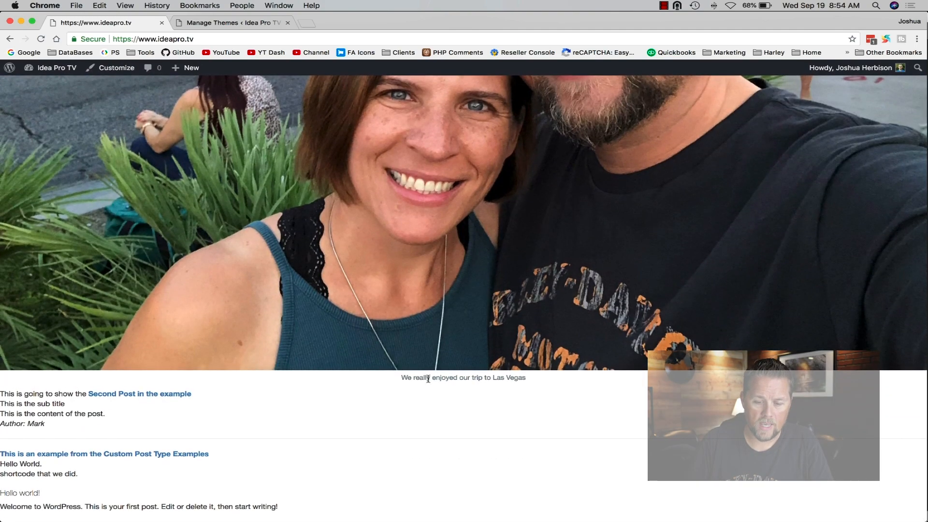
mouse_move(397, 391)
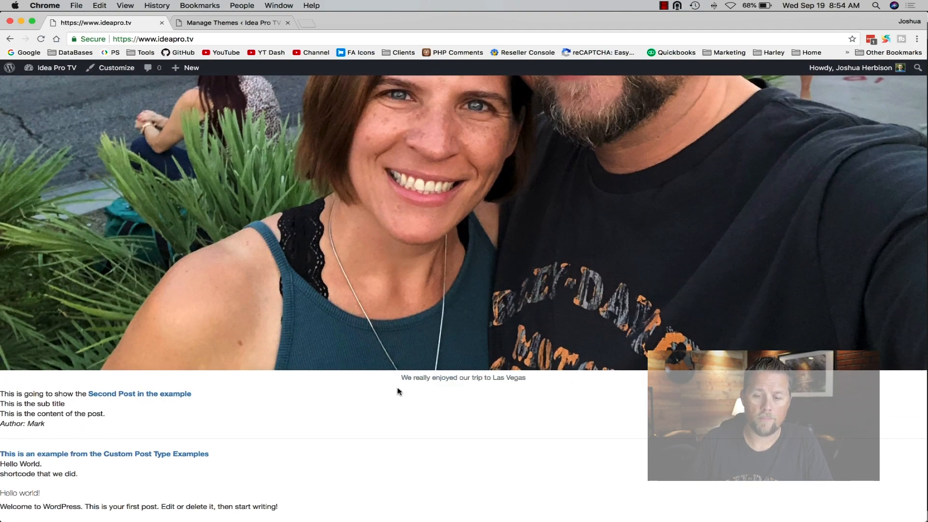
scroll(up, 3)
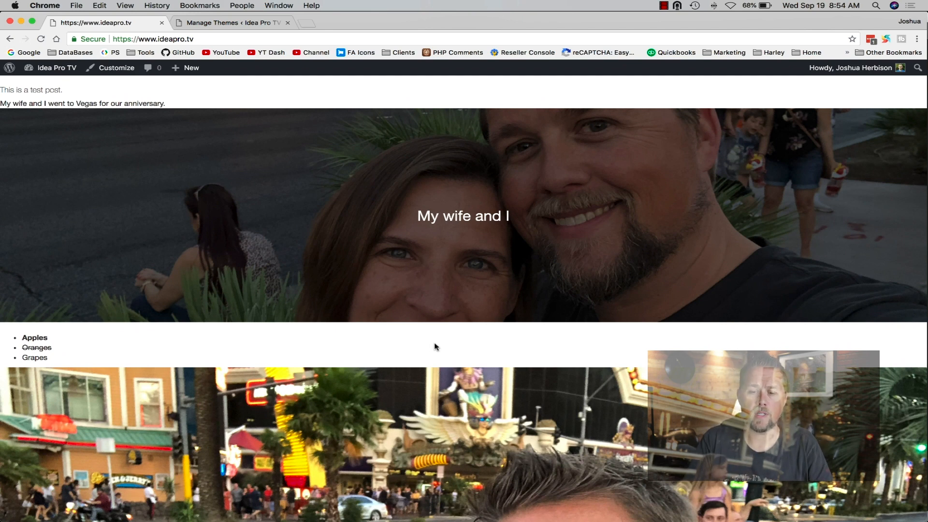
scroll(down, 3)
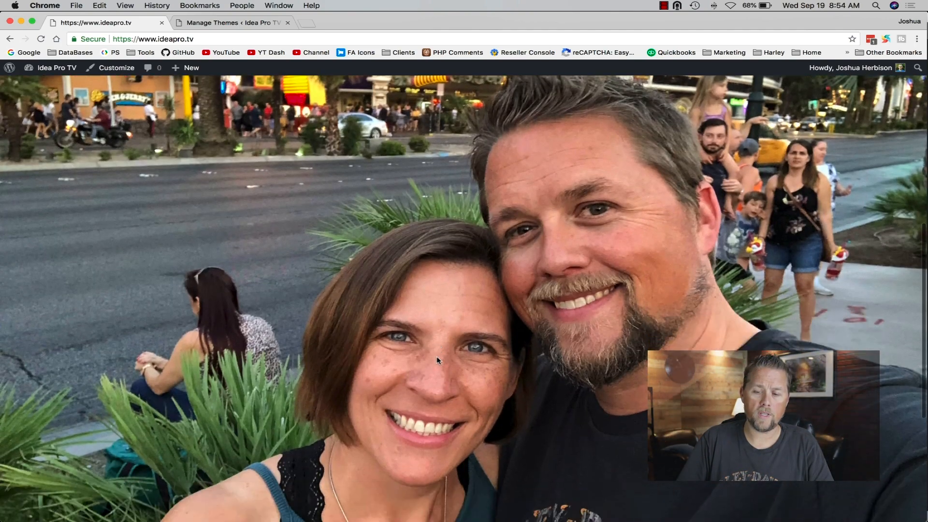
scroll(down, 3)
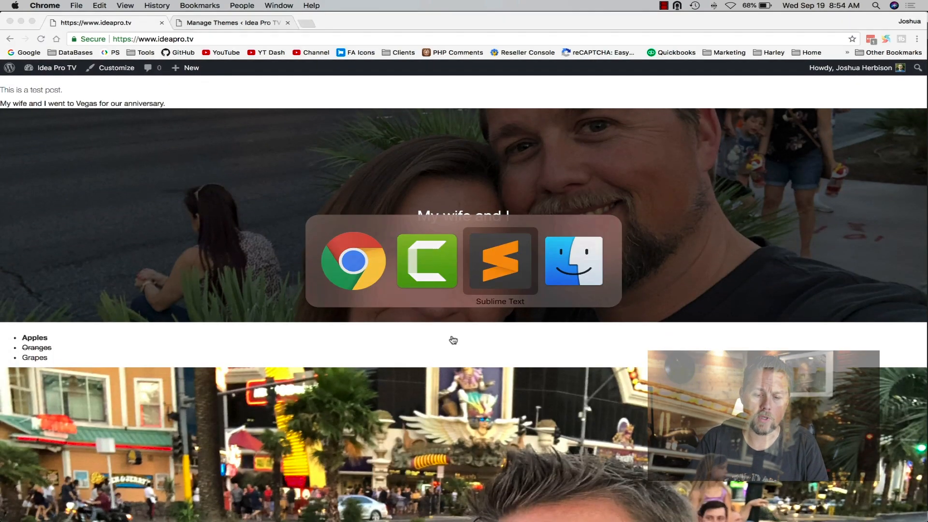
Expand the ideapro theme folder and review footer.php's wp_footer call and closing body tag
click(499, 260)
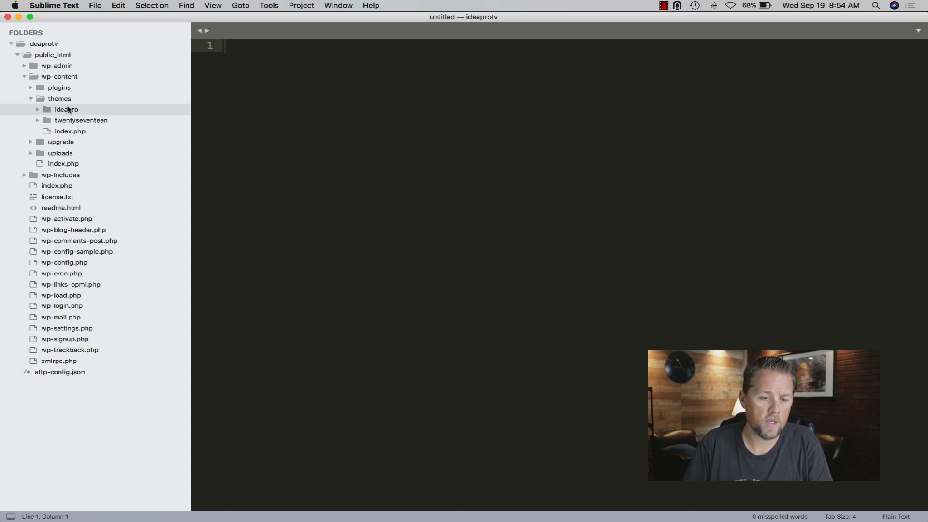
click(37, 109)
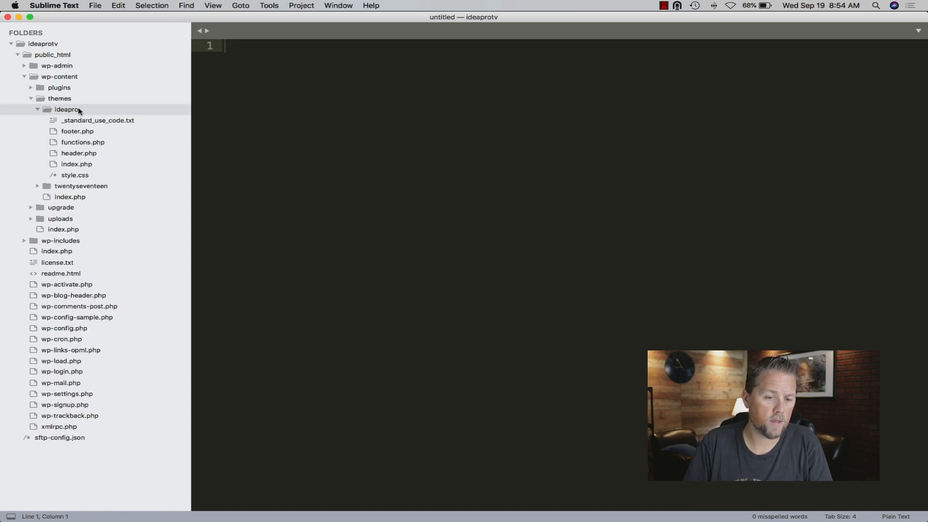
click(78, 153)
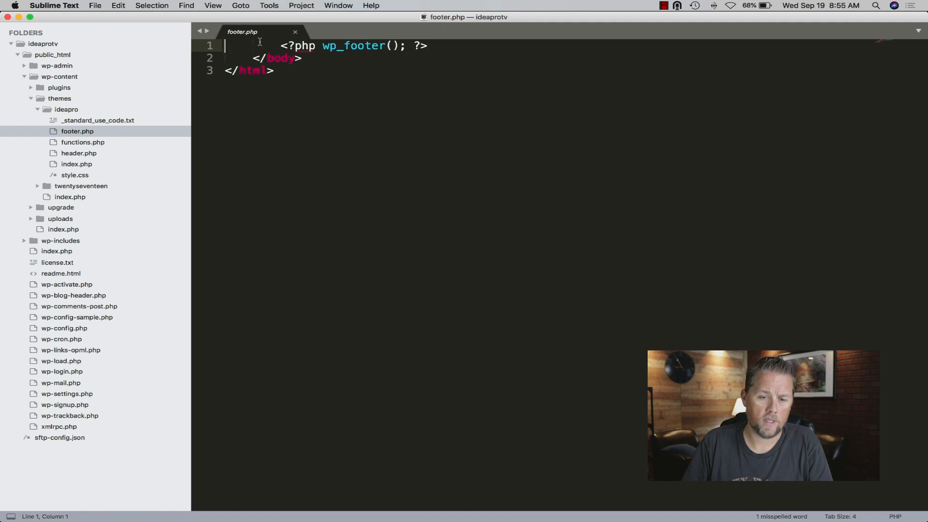
click(281, 58)
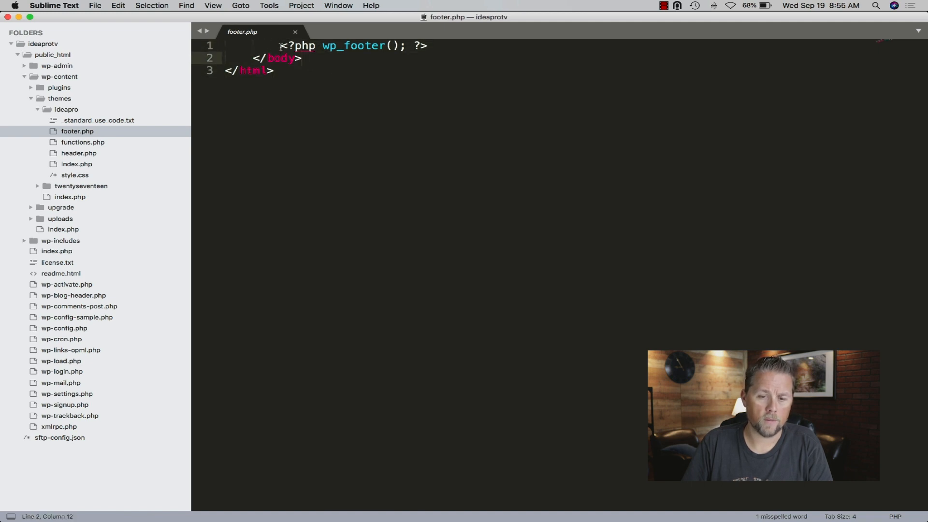
click(287, 58)
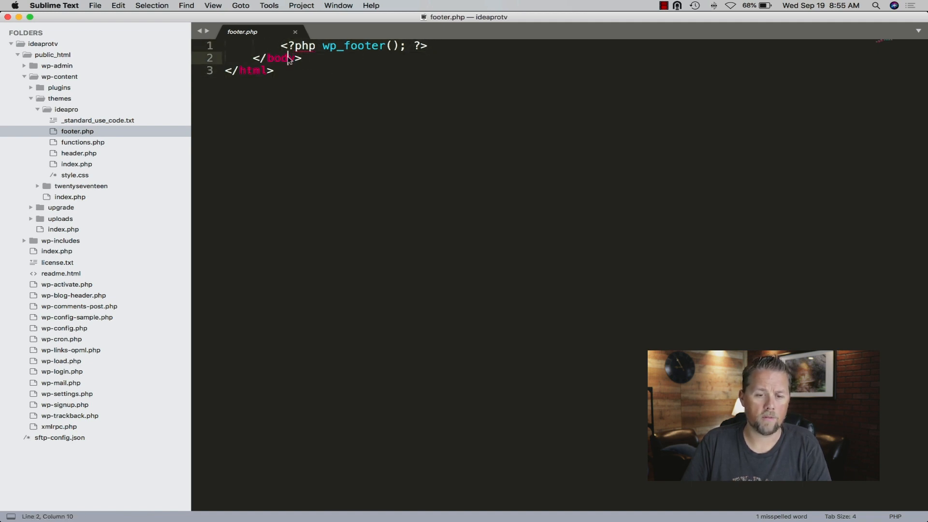
Look over functions.php, then header.php, noting its wp_head call
click(84, 142)
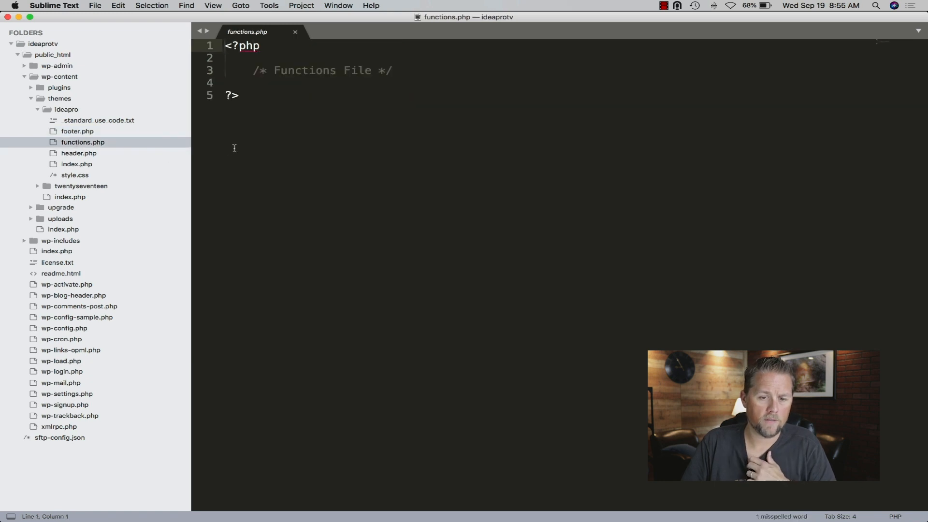
click(79, 153)
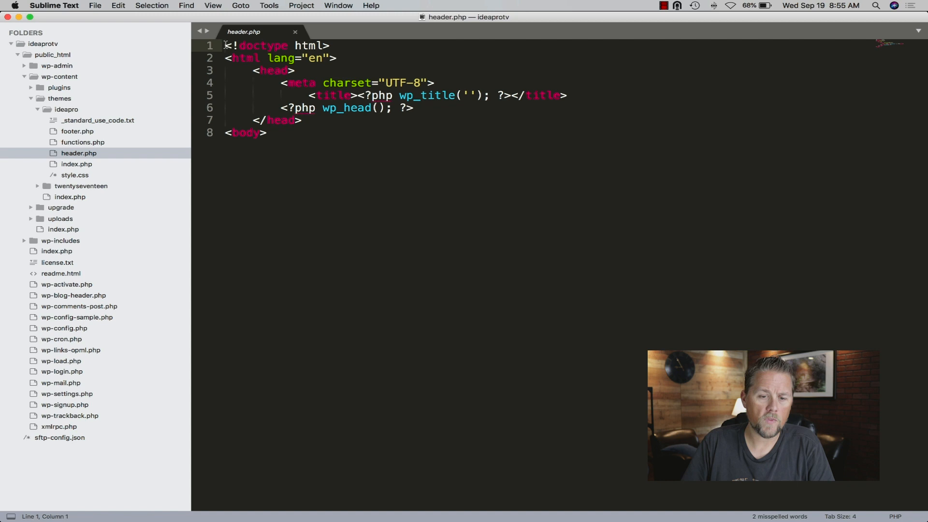
click(266, 132)
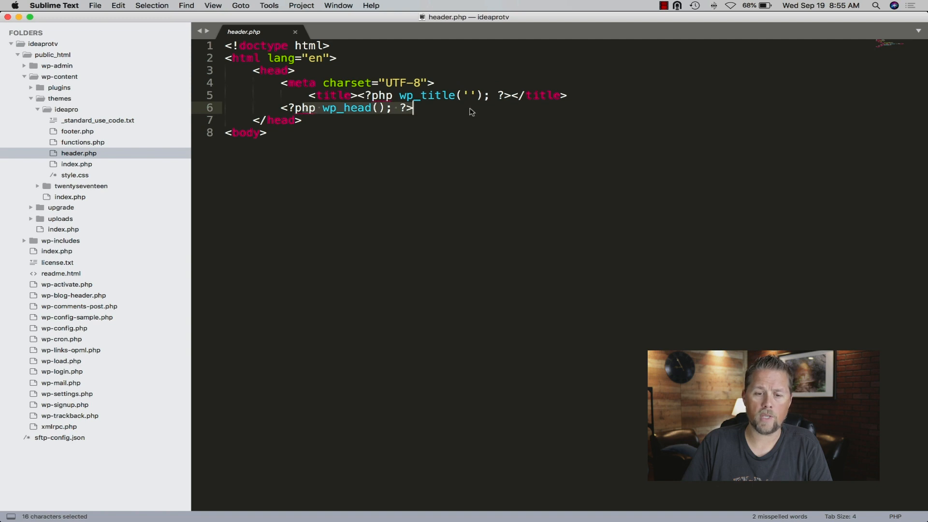
Review index.php's get_footer call and the loop's the_title and the_content lines
click(76, 164)
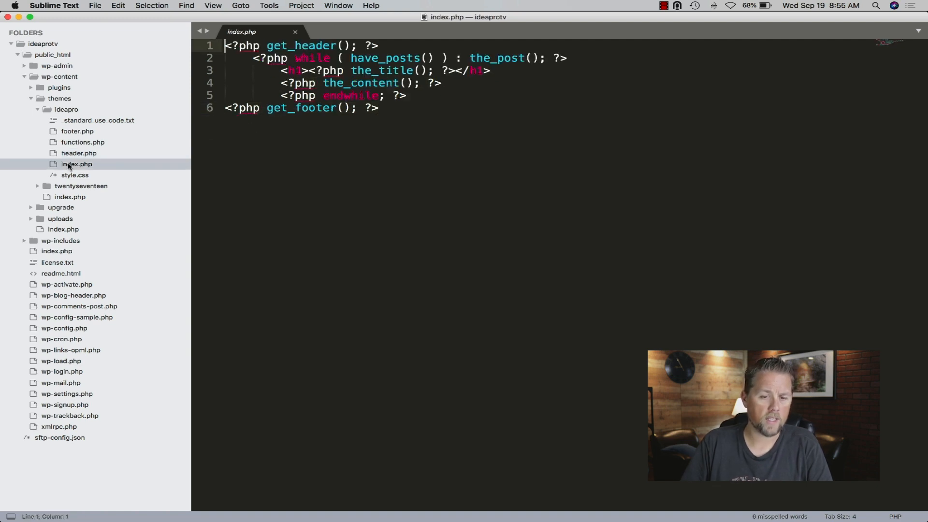
double_click(301, 46)
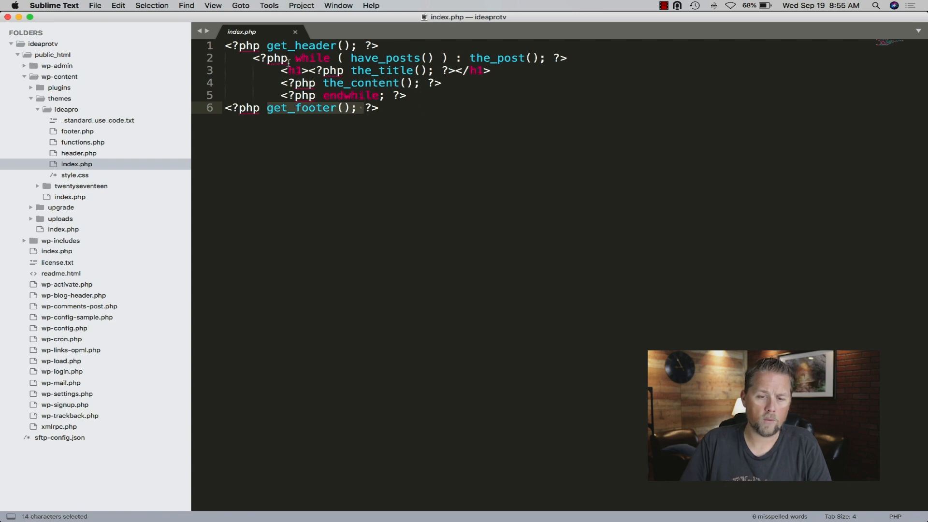
click(317, 83)
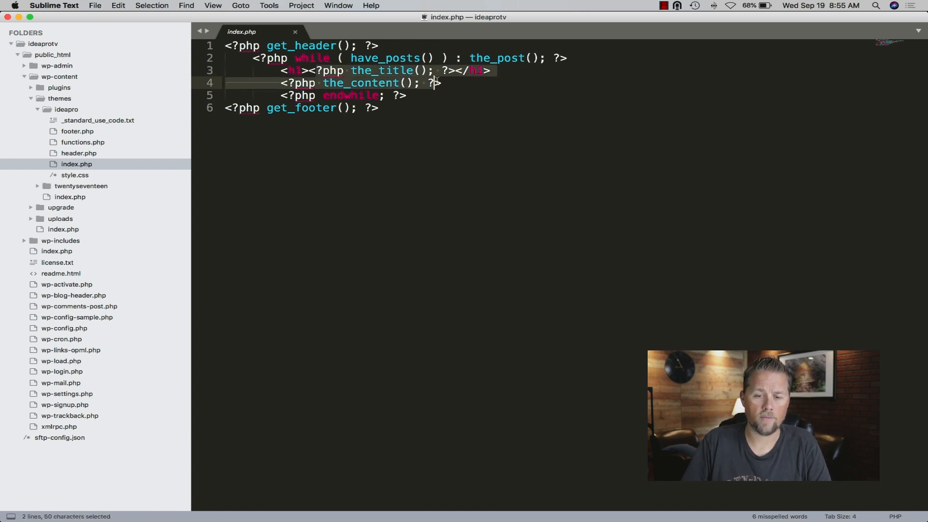
click(378, 107)
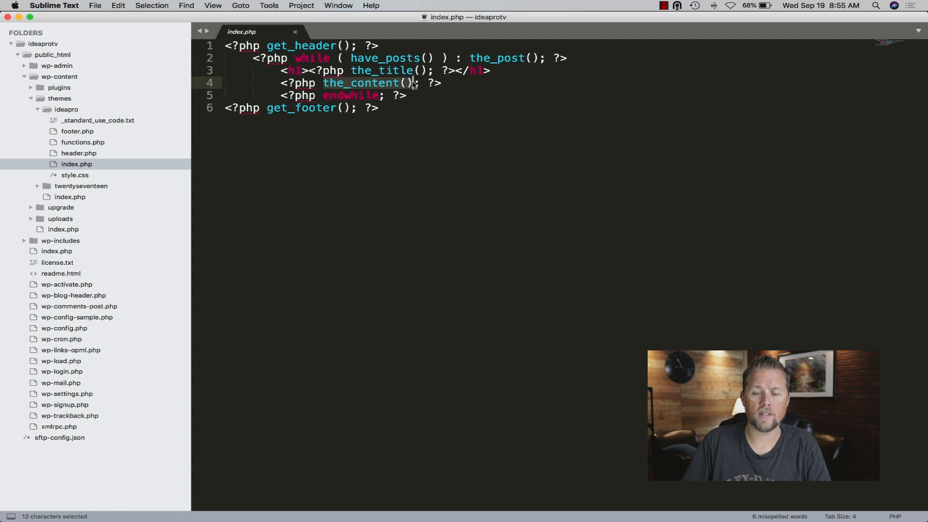
mouse_move(435, 132)
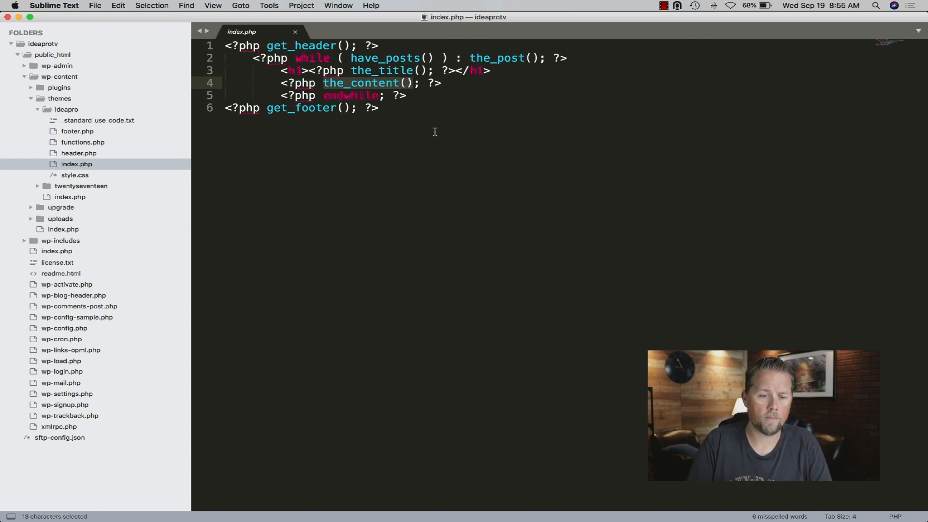
Check style.css's Plain by Idea Pro header, then revisit index.php and header.php
click(75, 175)
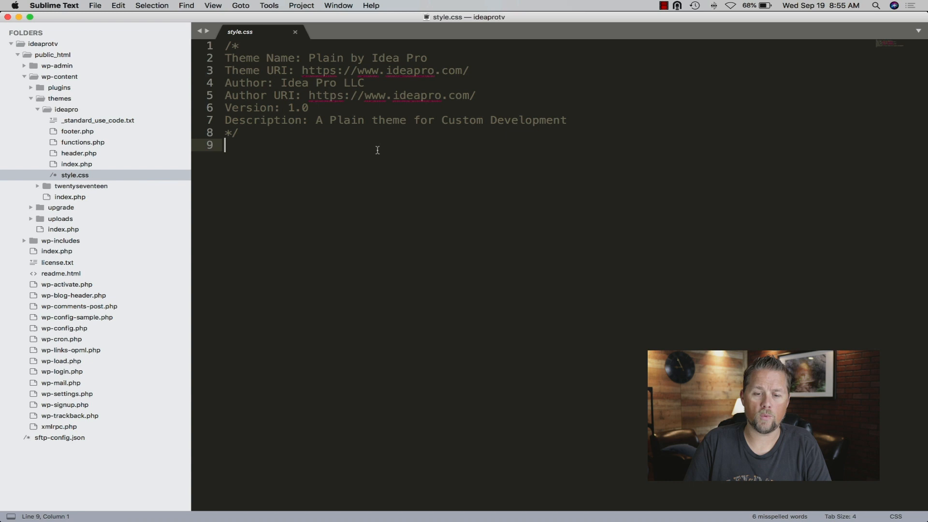
mouse_move(409, 158)
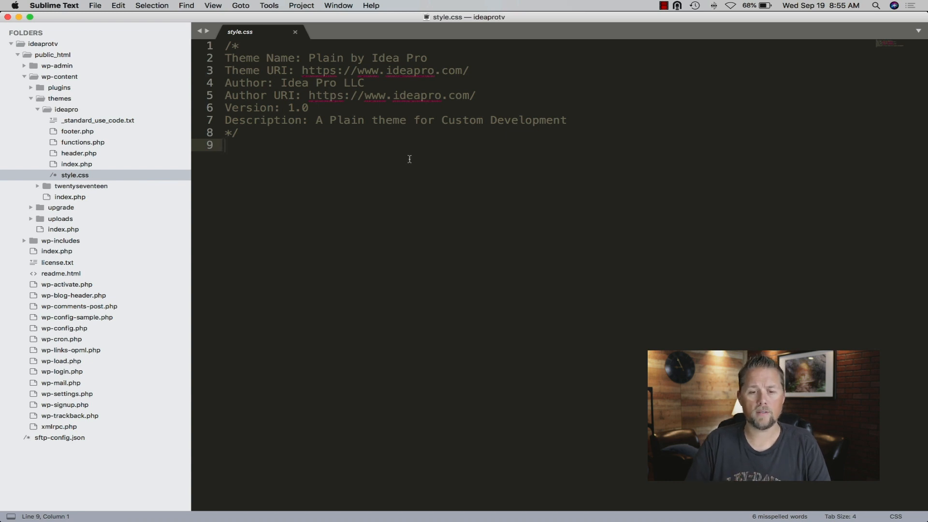
mouse_move(423, 161)
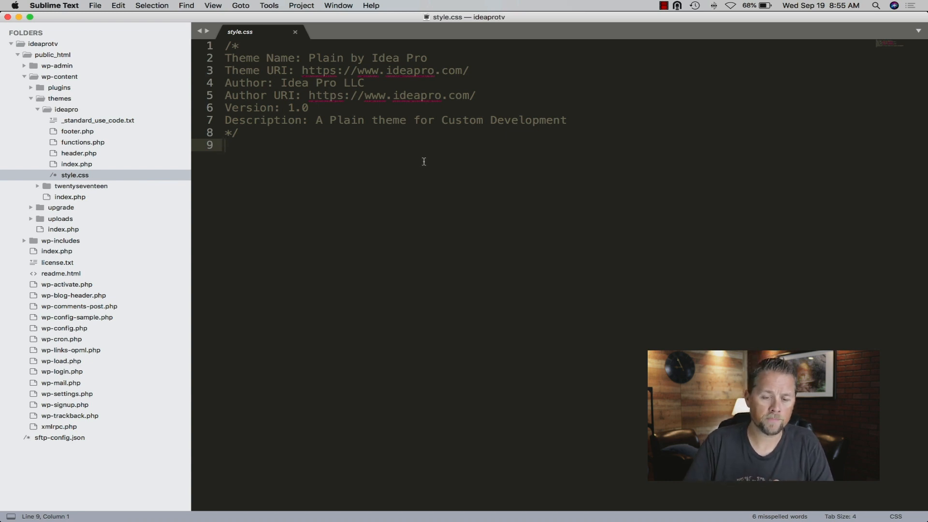
click(76, 164)
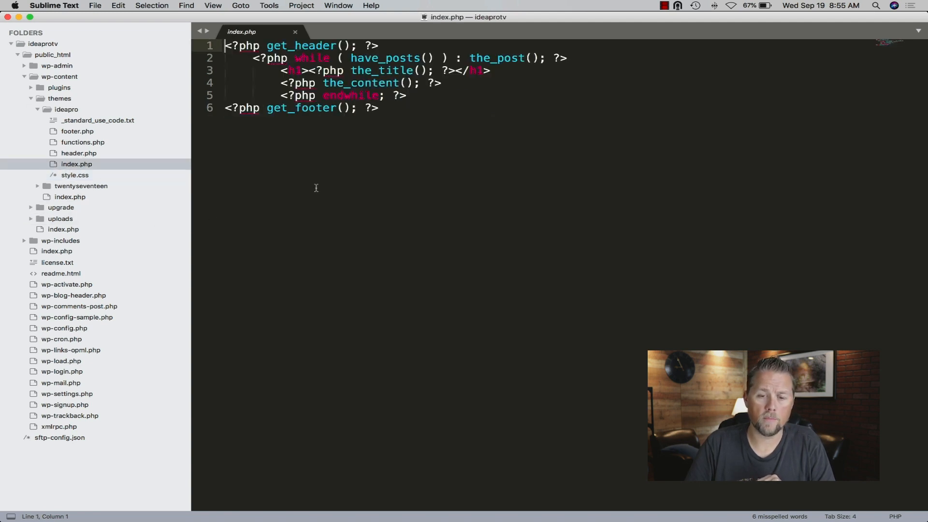
click(78, 153)
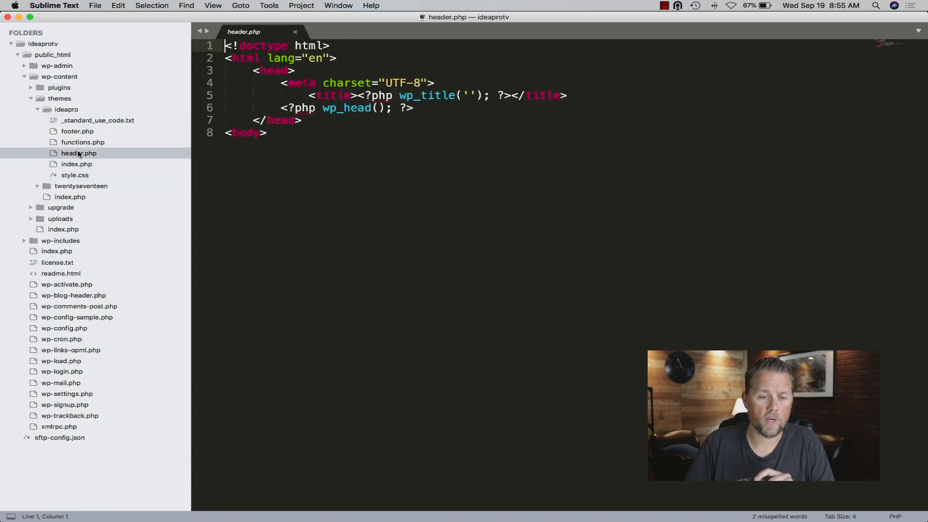
click(76, 164)
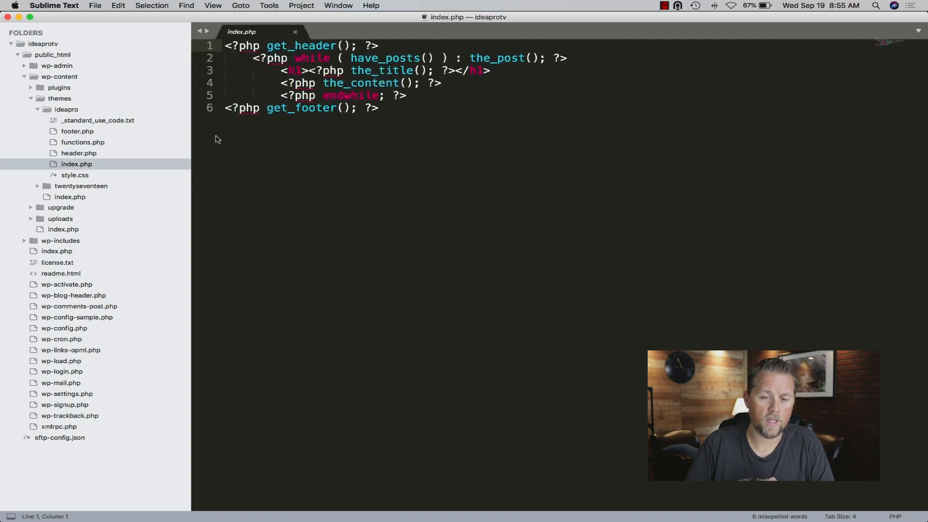
Wrap the while loop in div.container > div.row > div.col-md-12 via Emmet abbreviations
click(379, 46)
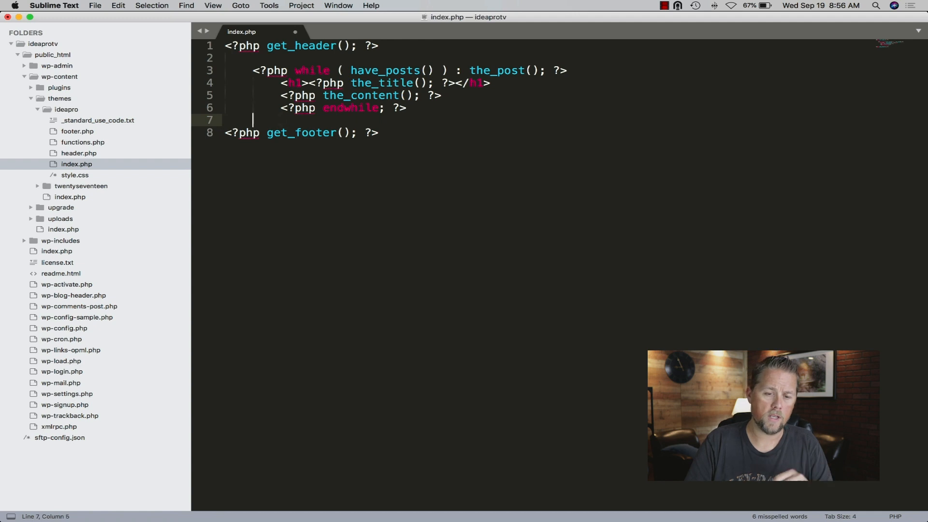
click(236, 57)
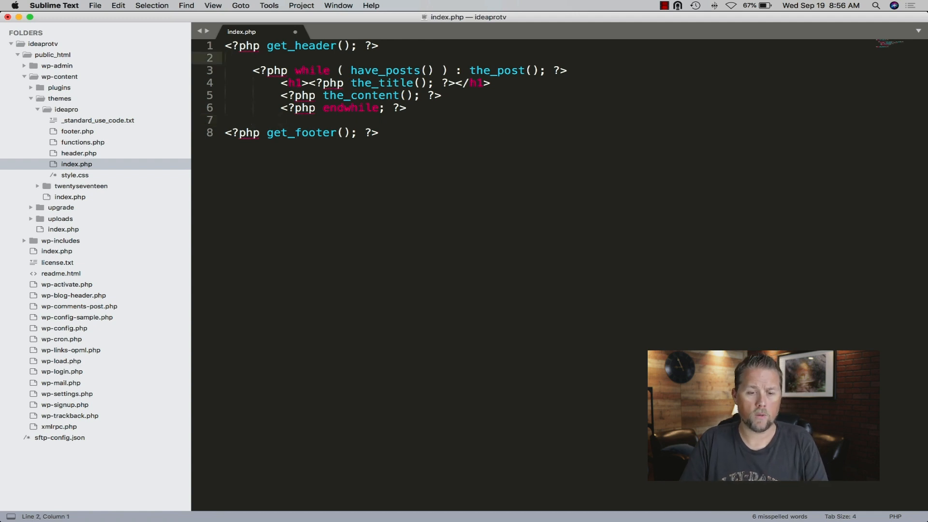
text(dicv)
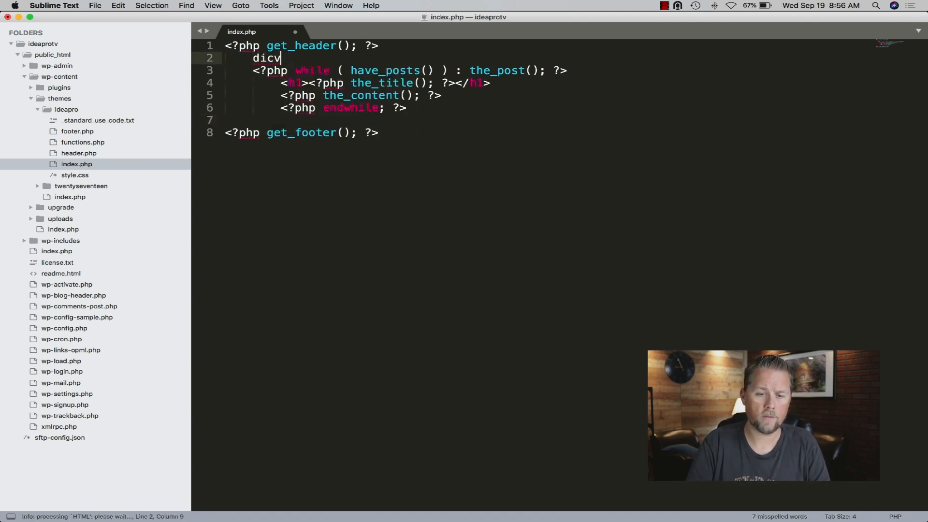
text(div.cont)
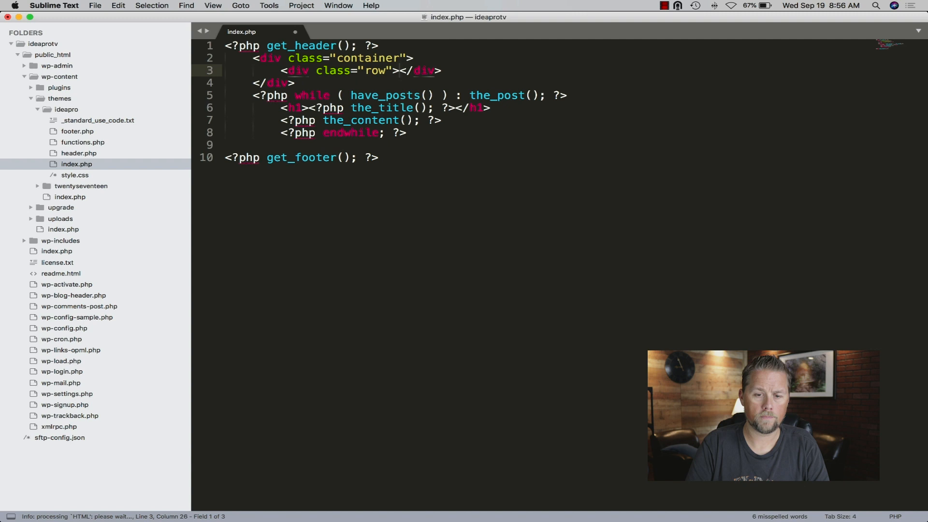
text(div.co)
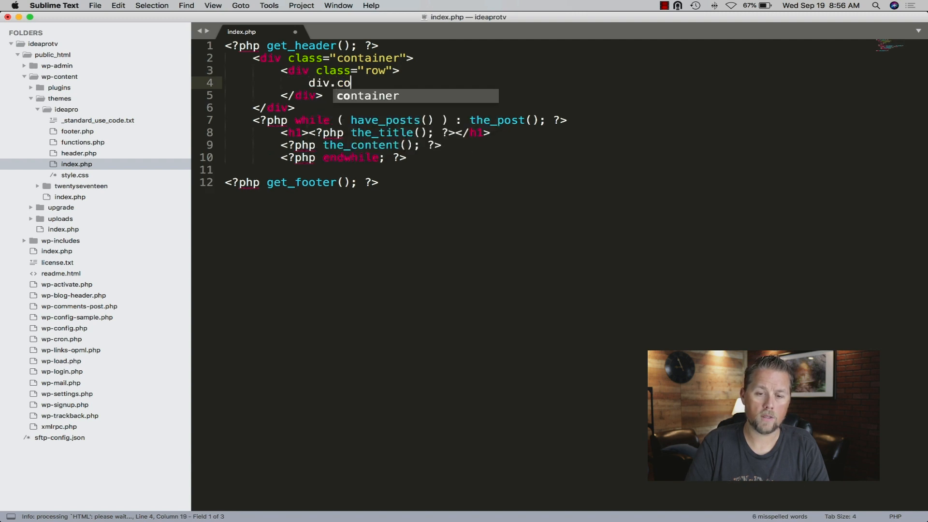
text(l-md-12">)
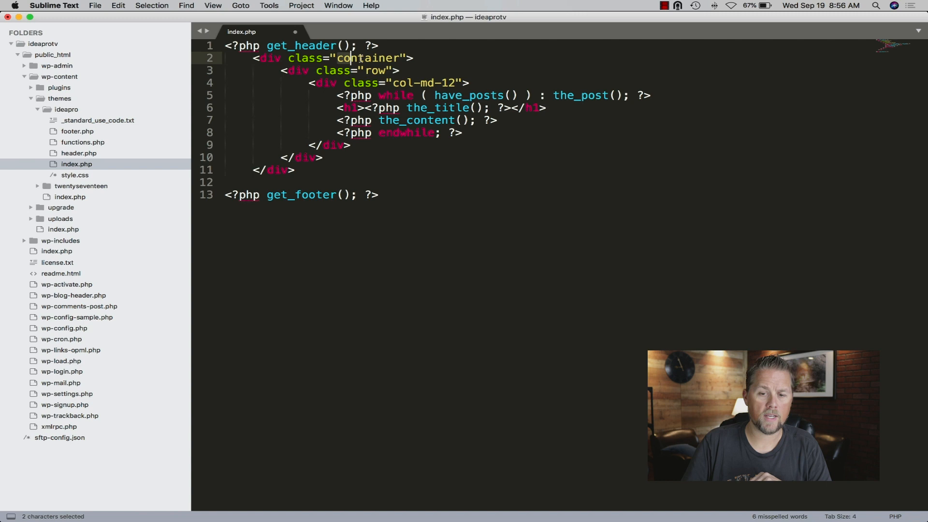
click(460, 133)
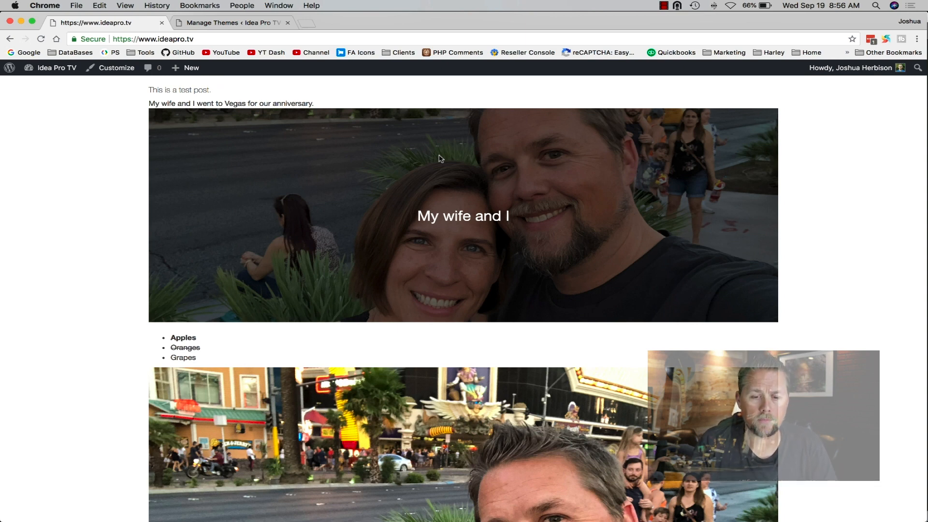
Change index.php's container class to container-fluid, upload it and recheck the live site
scroll(down, 3)
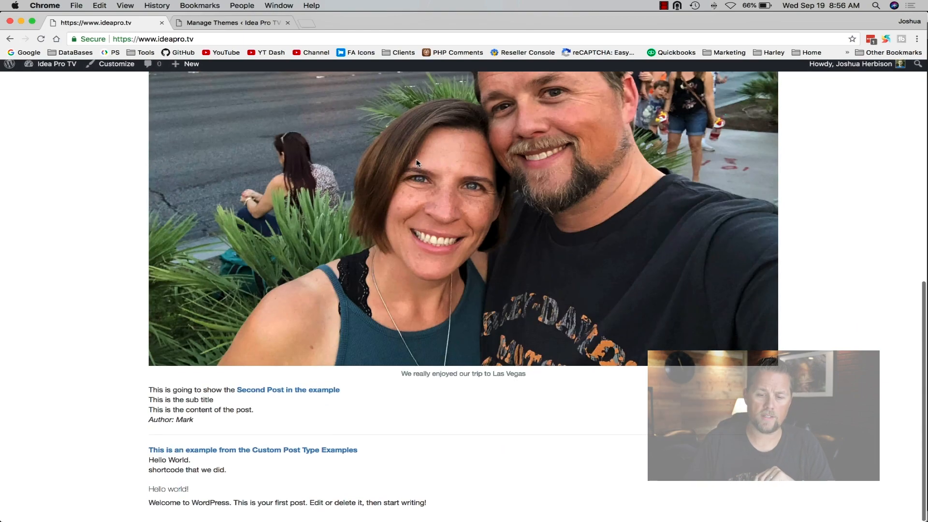
scroll(up, 3)
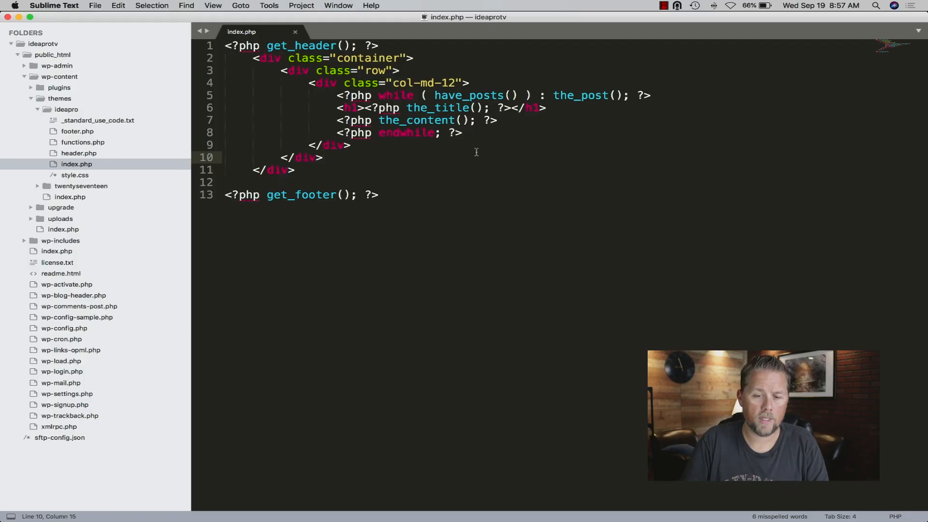
text(-fluid)
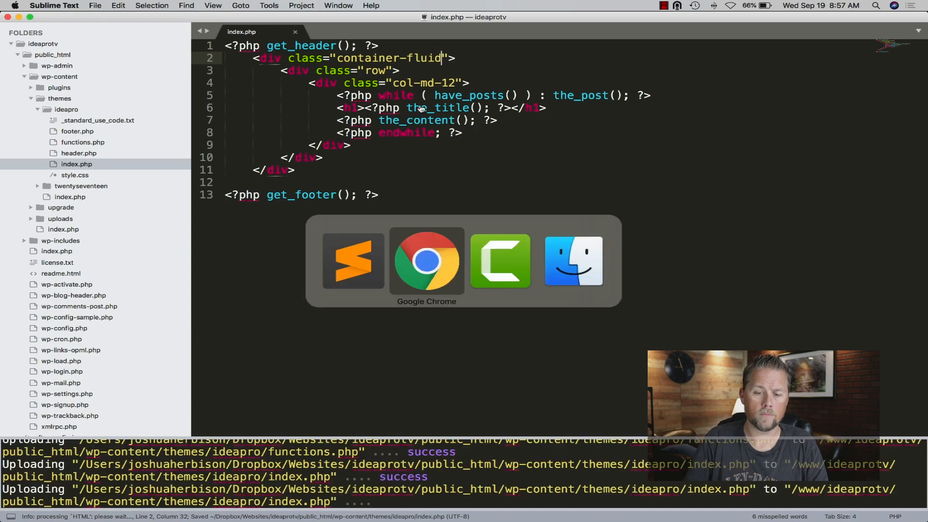
click(427, 260)
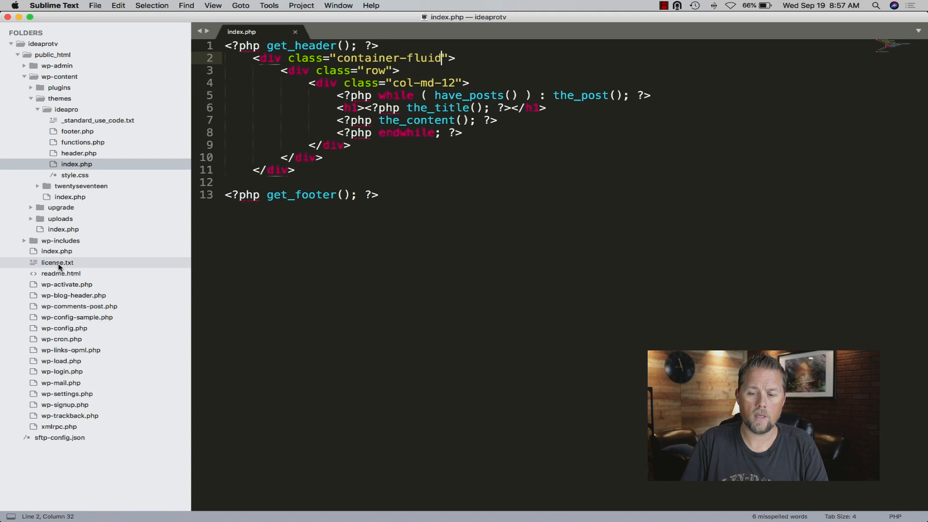
key(backspace)
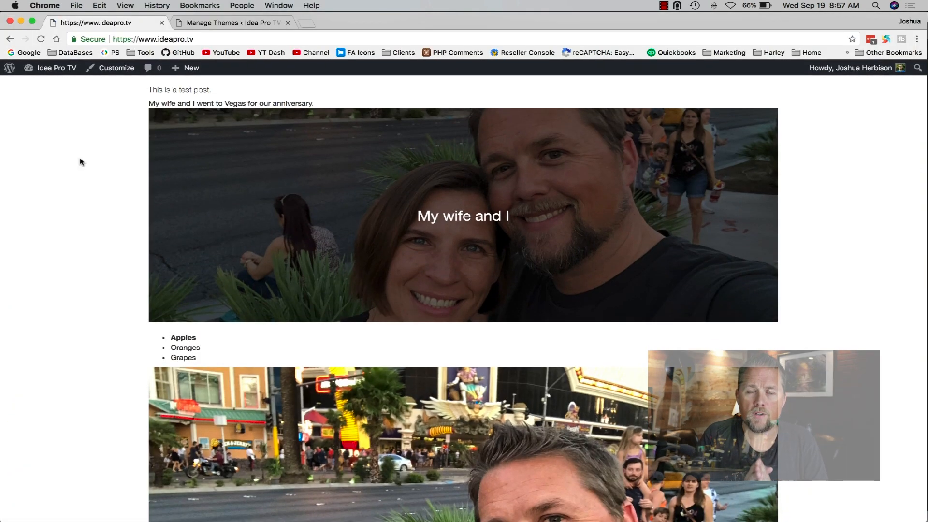
mouse_move(198, 183)
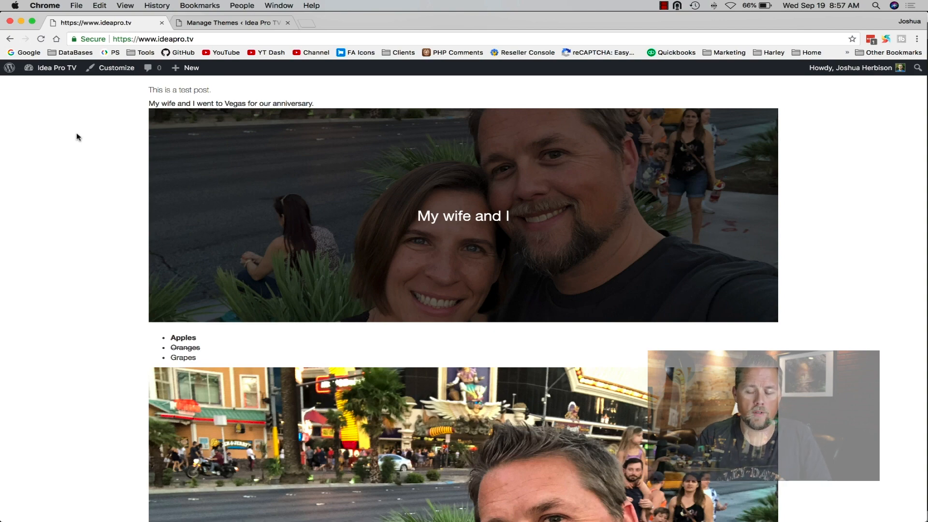
scroll(down, 3)
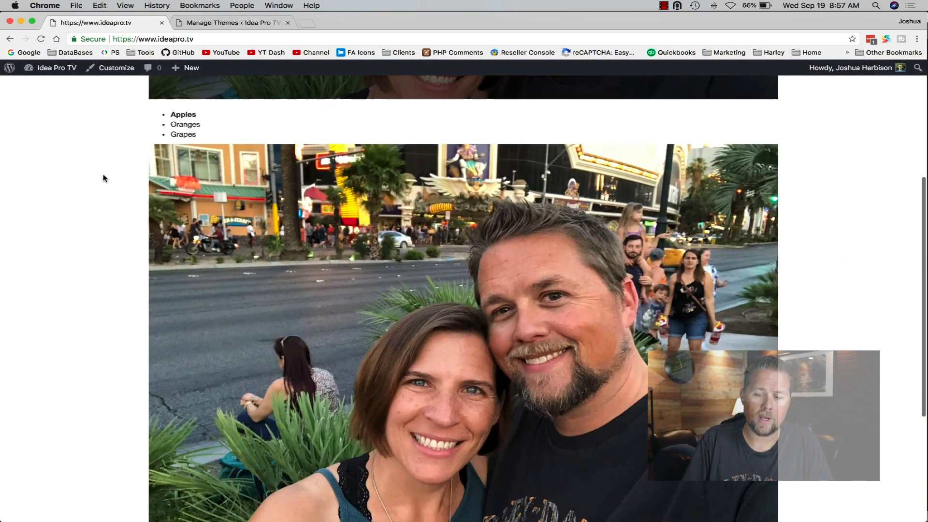
scroll(up, 3)
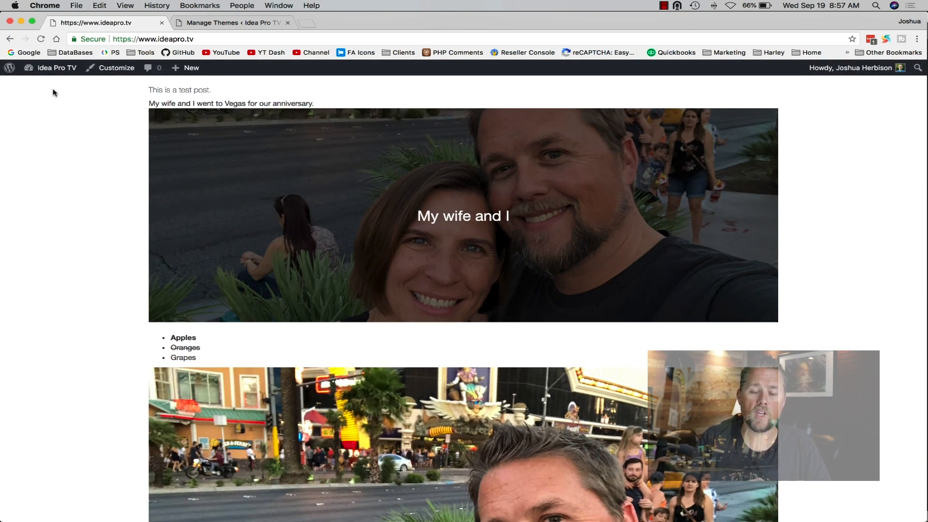
mouse_move(412, 248)
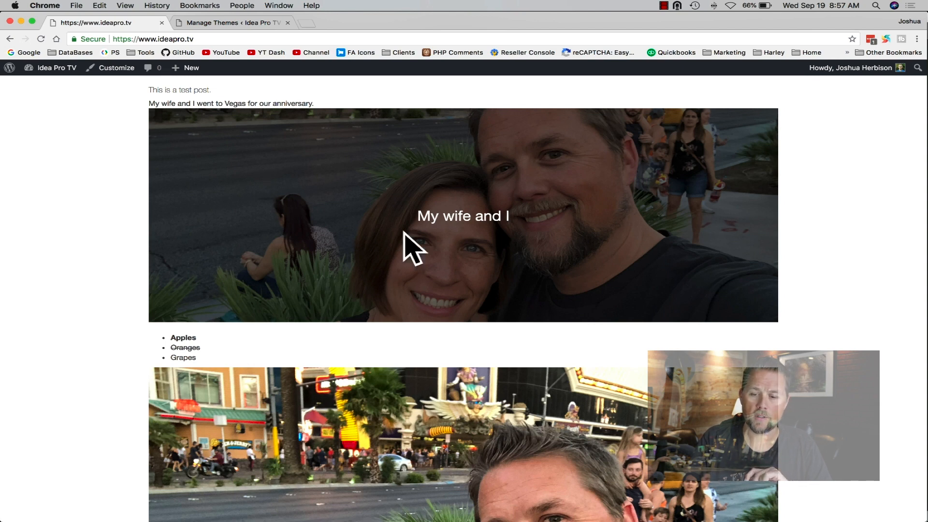
mouse_move(840, 223)
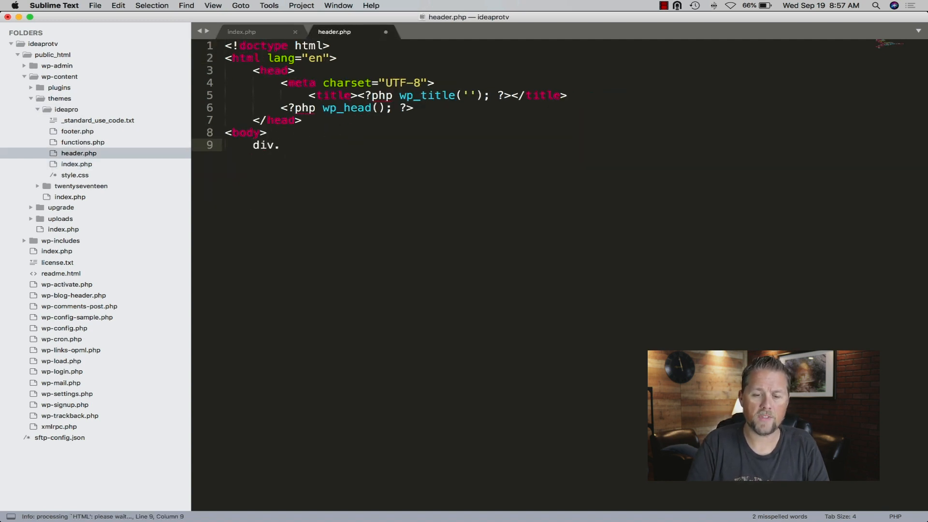
Add a header_container div with background-color:gray reading 'Welcome to the header.' and save
text(h)
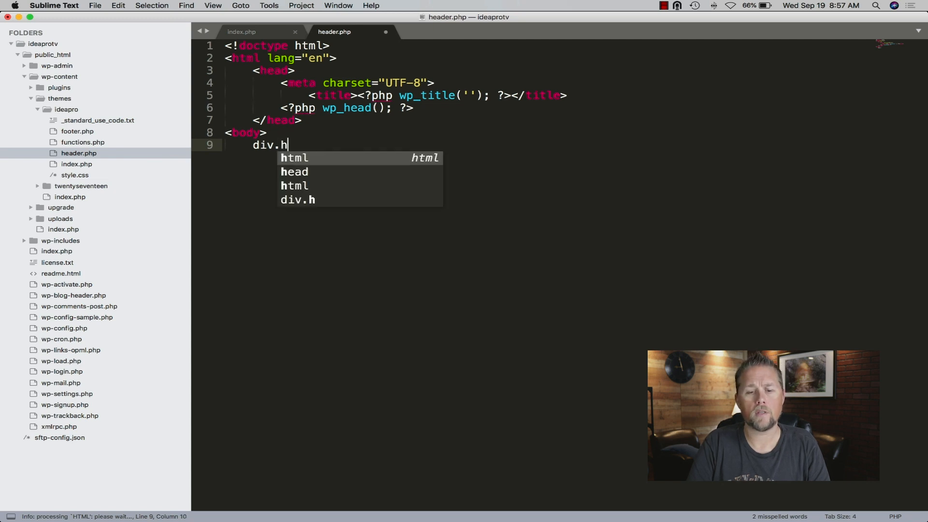
text(eader_container" >)
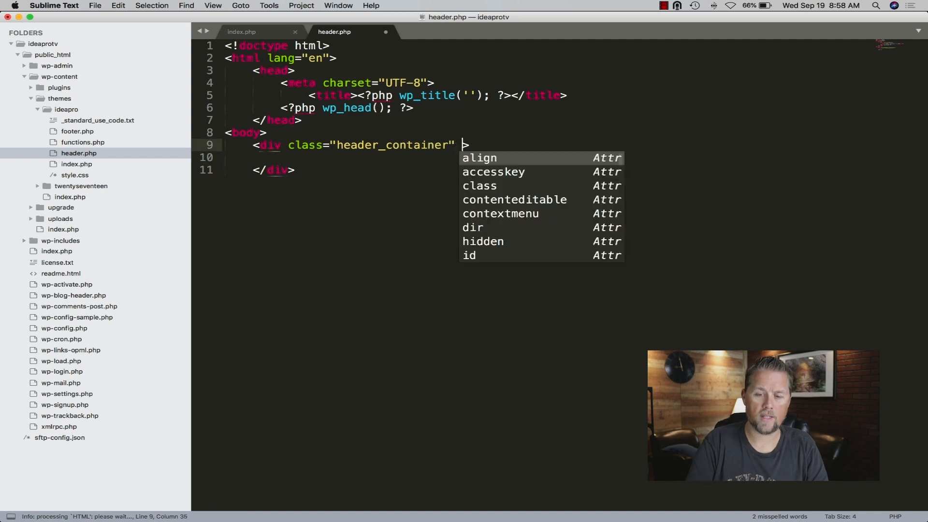
text(style="background-color:g)
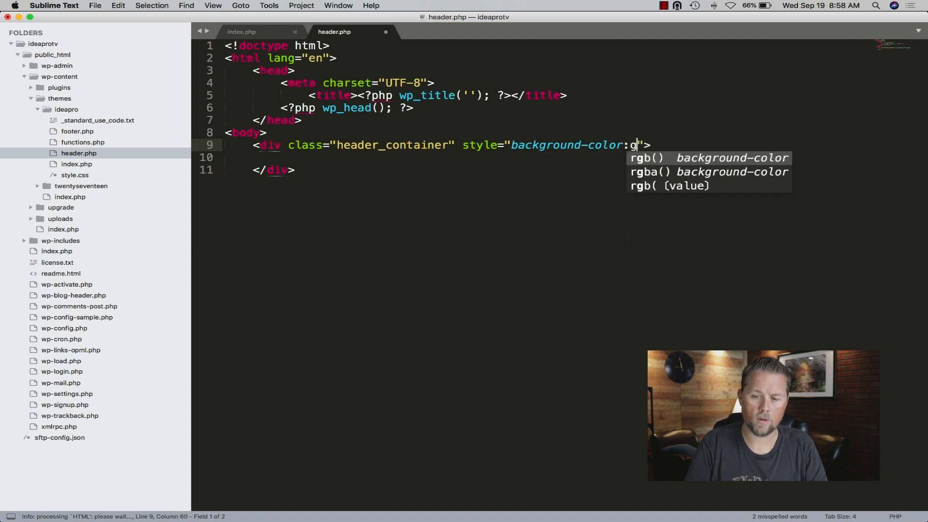
text(ray;)
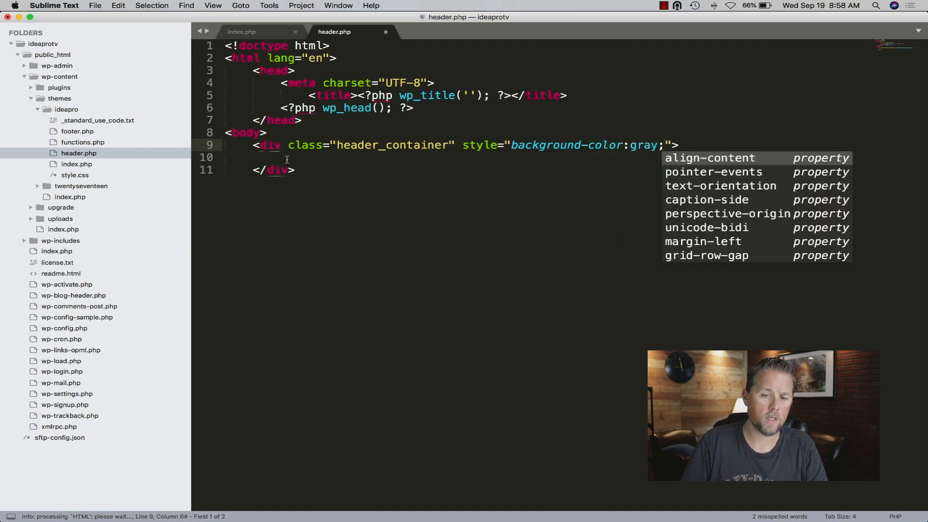
text(Welcome)
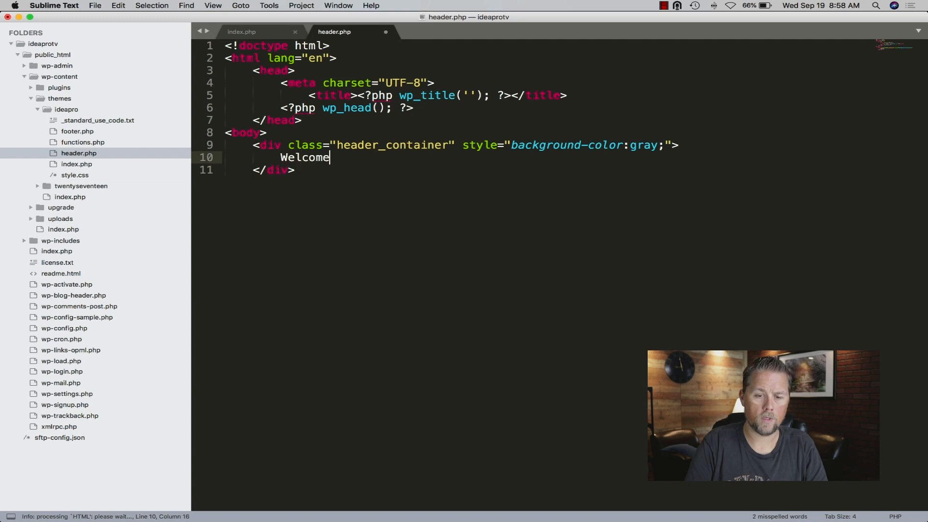
text(to the header.)
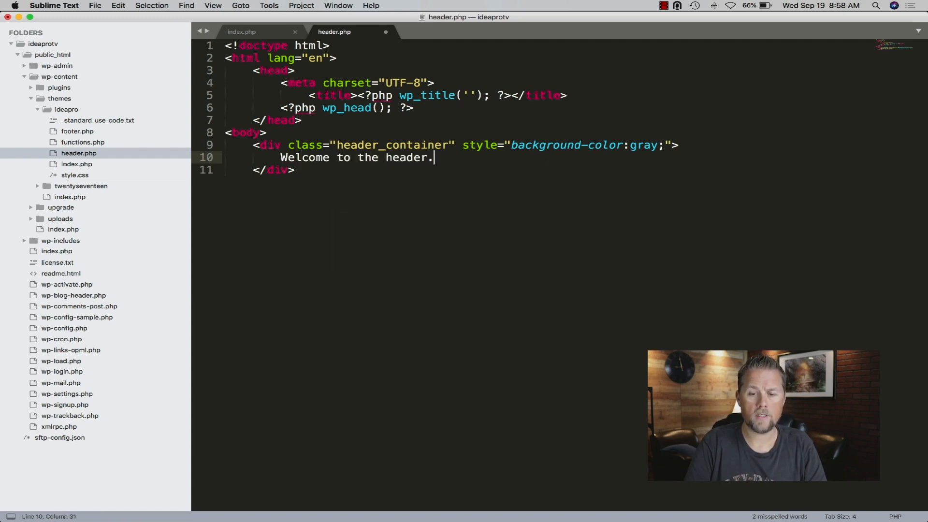
key(cmd+a)
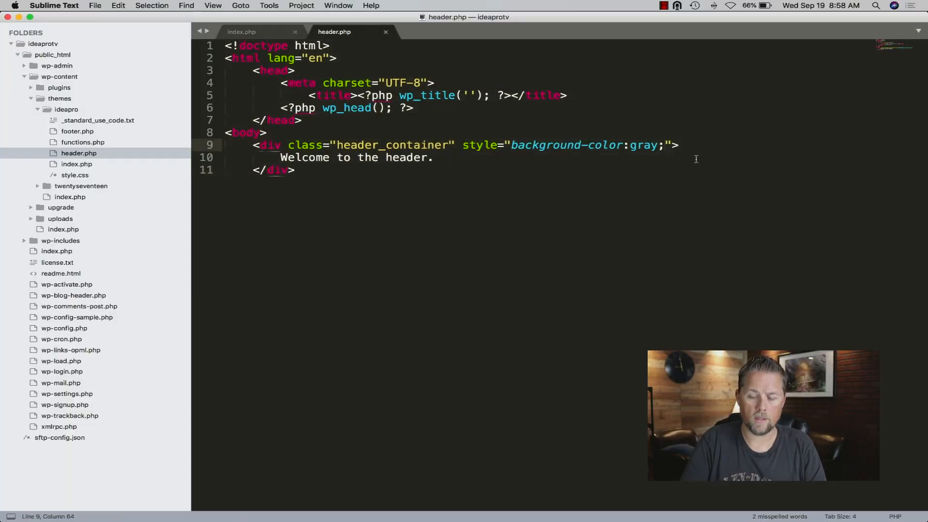
Give the header_container style padding: 20px 0px 20px 0px
text(padding:)
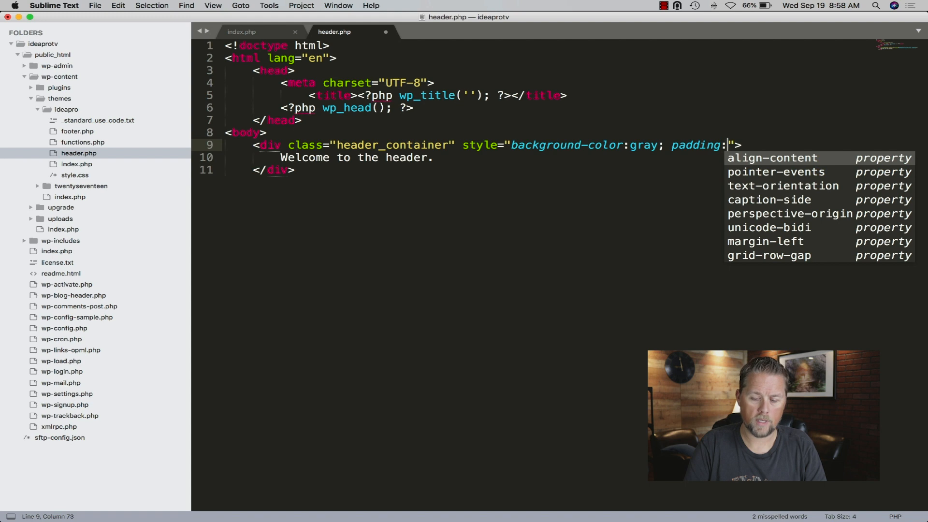
text(20px)
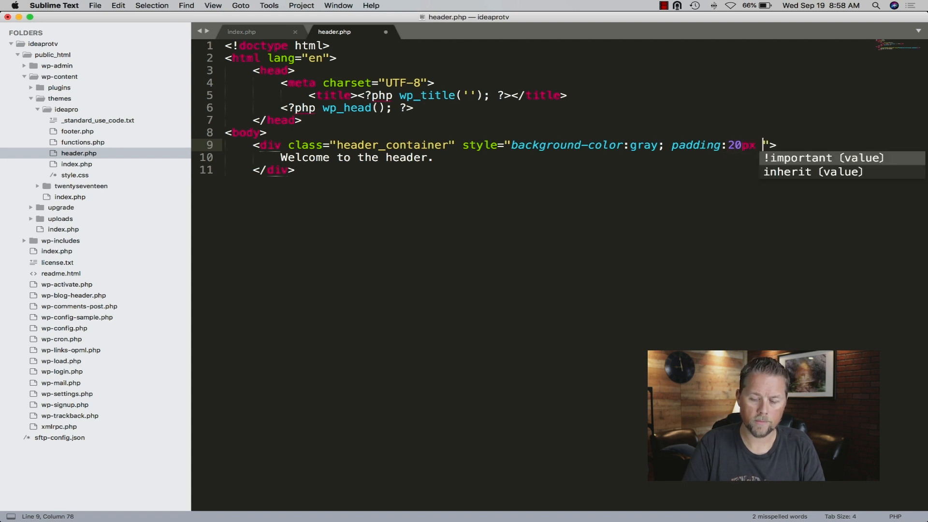
text(0px 0\)
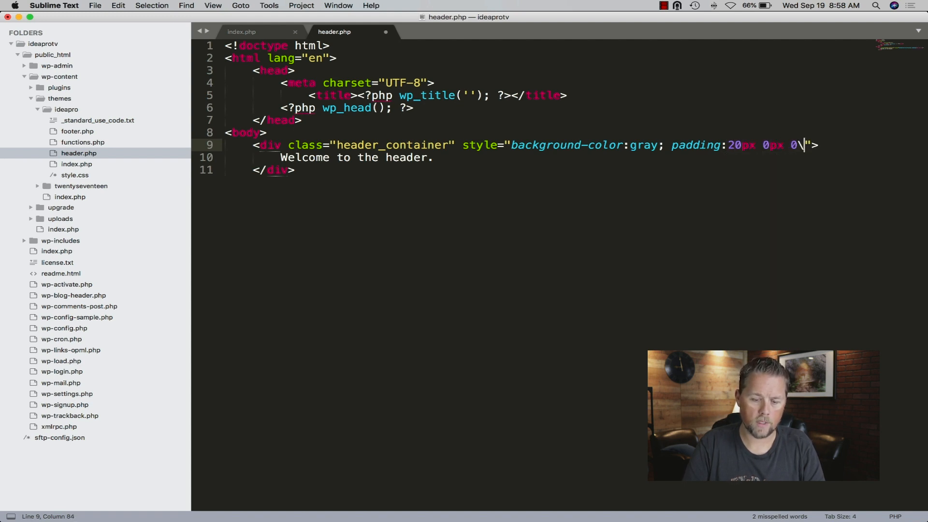
text(20)
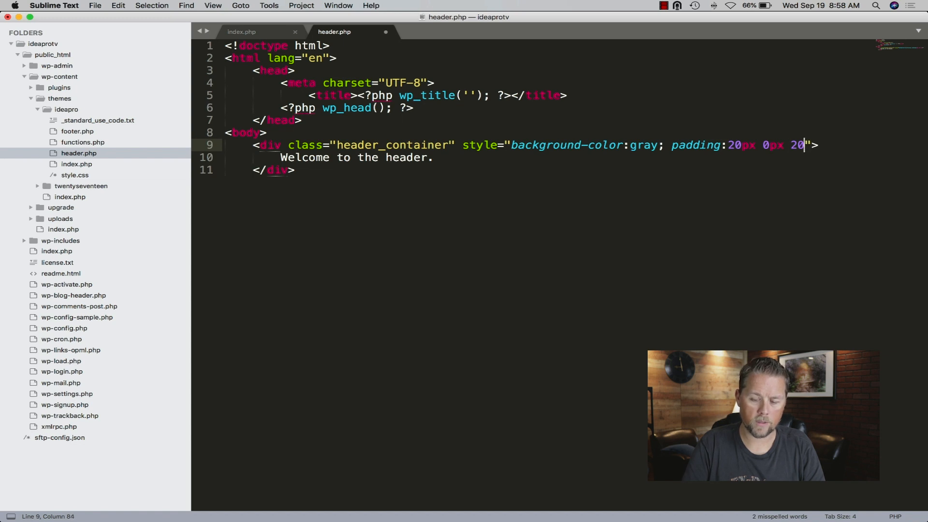
text(px 0px)
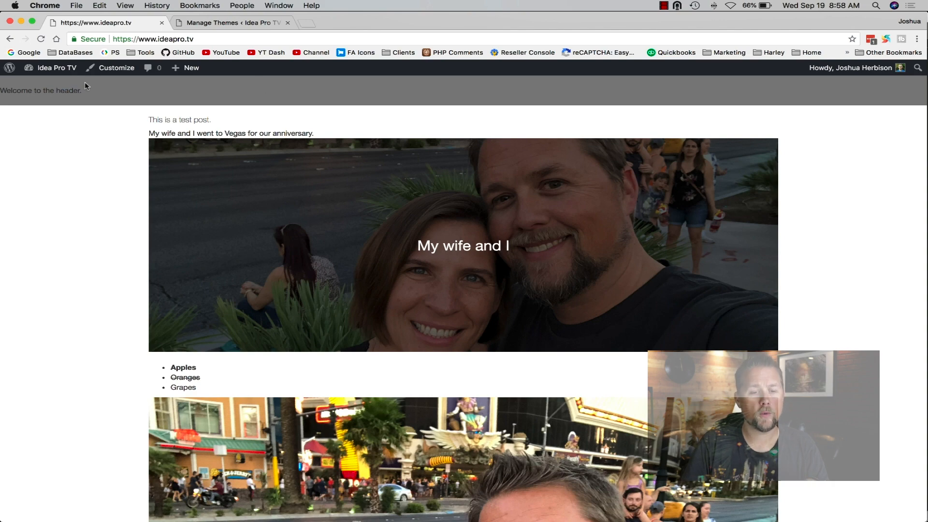
mouse_move(808, 139)
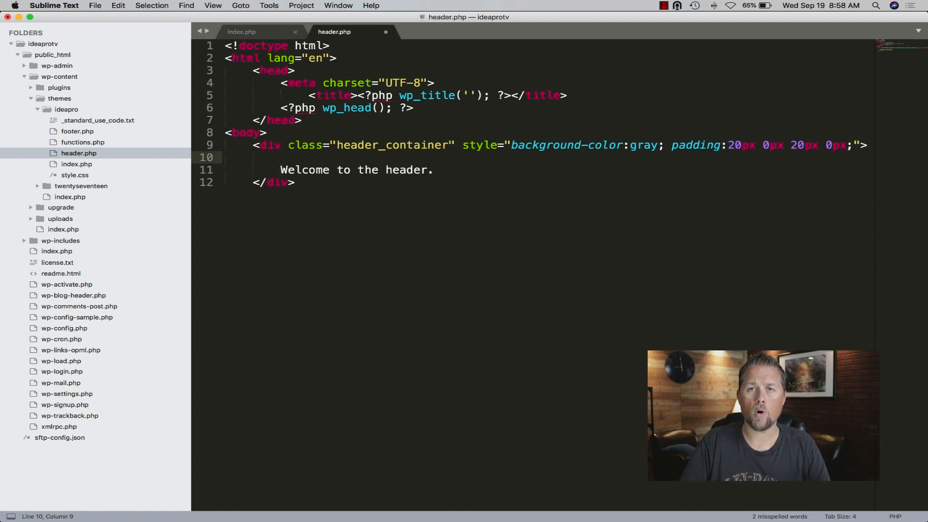
Nest div.container, div.row and a col-md-4 column inside the gray header via Emmet
text(div.)
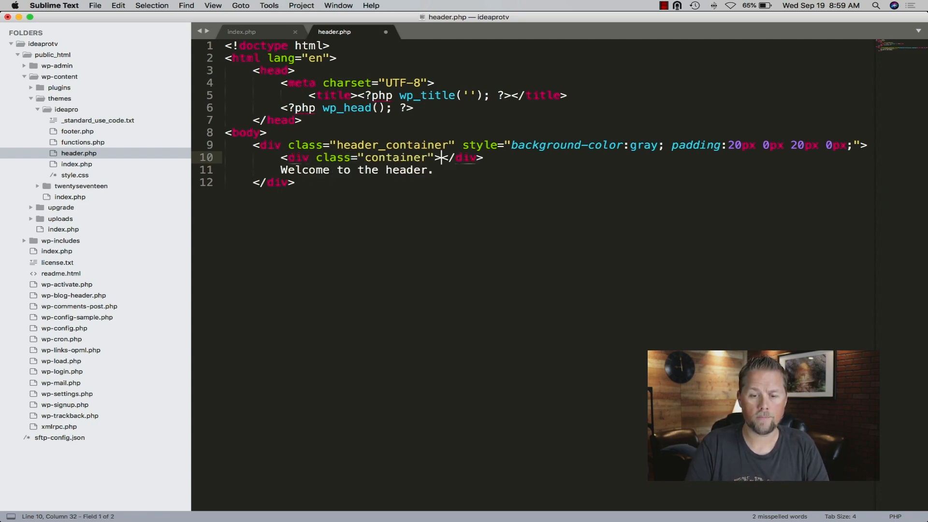
text(<div class="row"><)
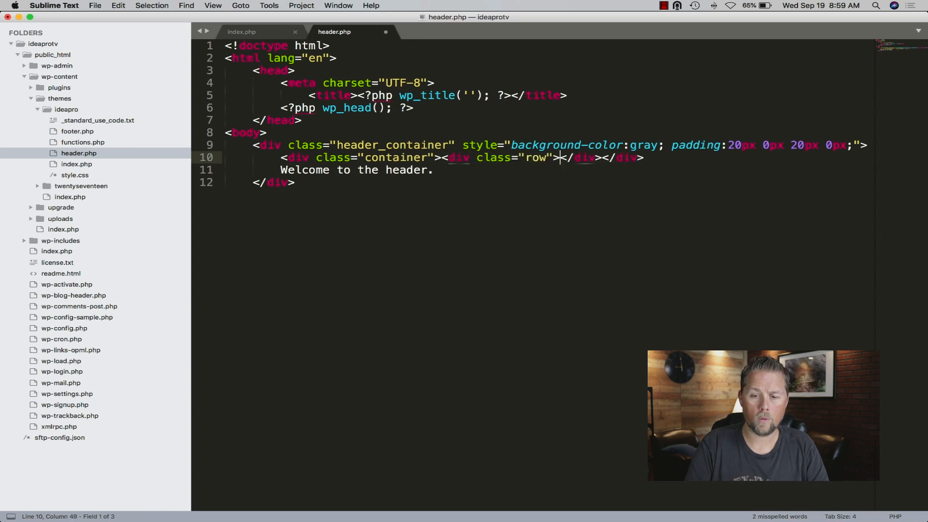
text(div.)
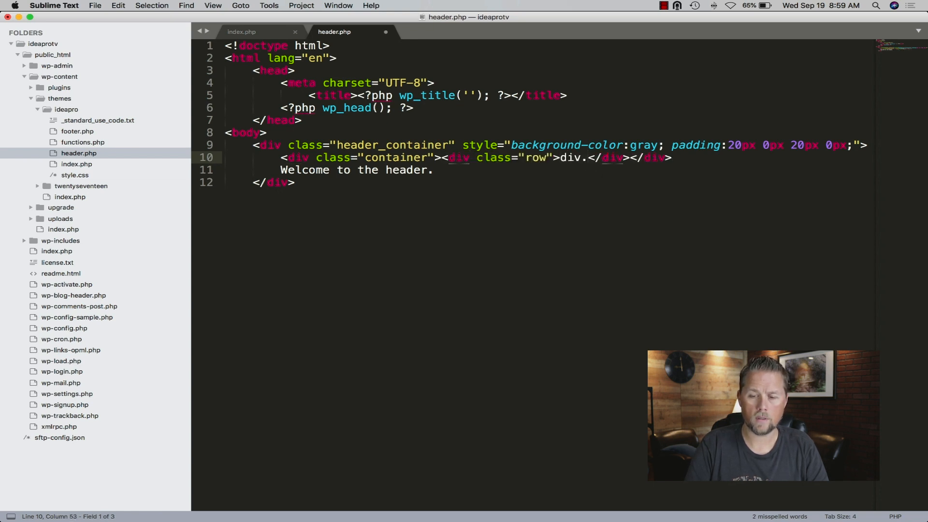
text(col-n)
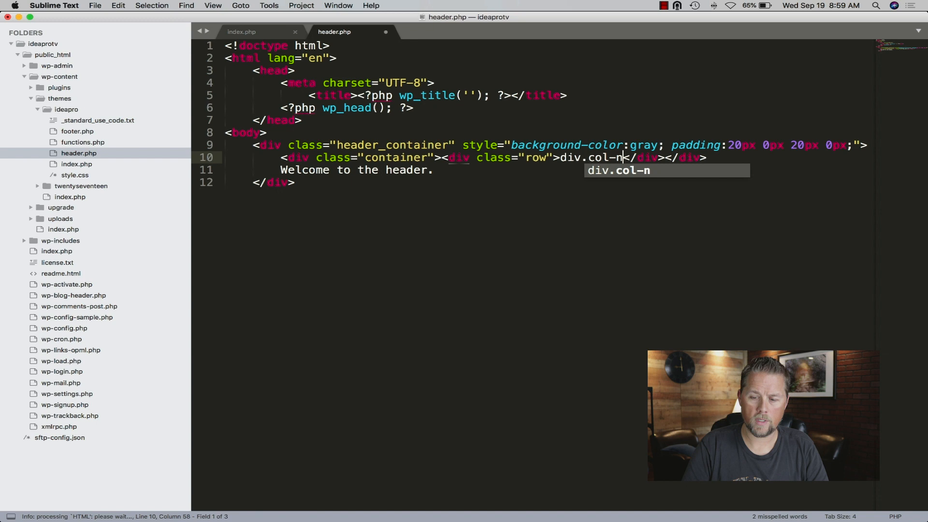
text(md-)
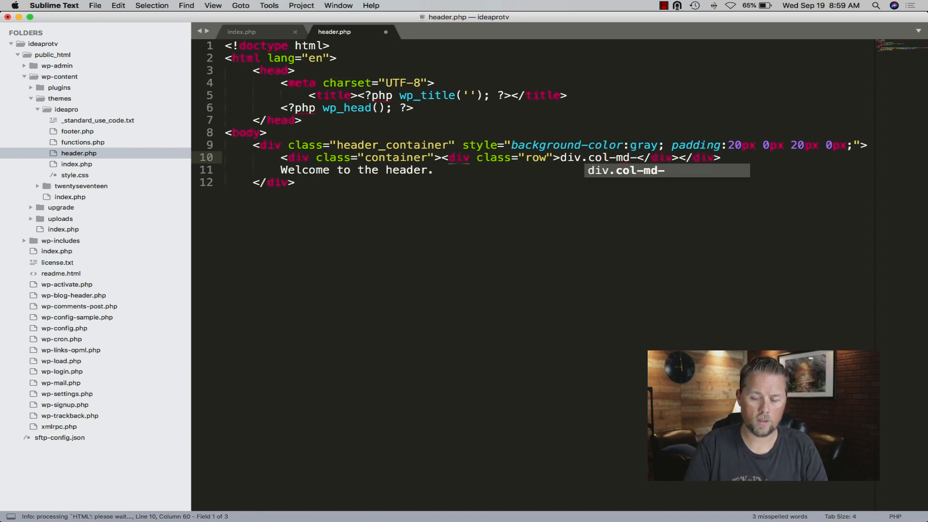
text(4)
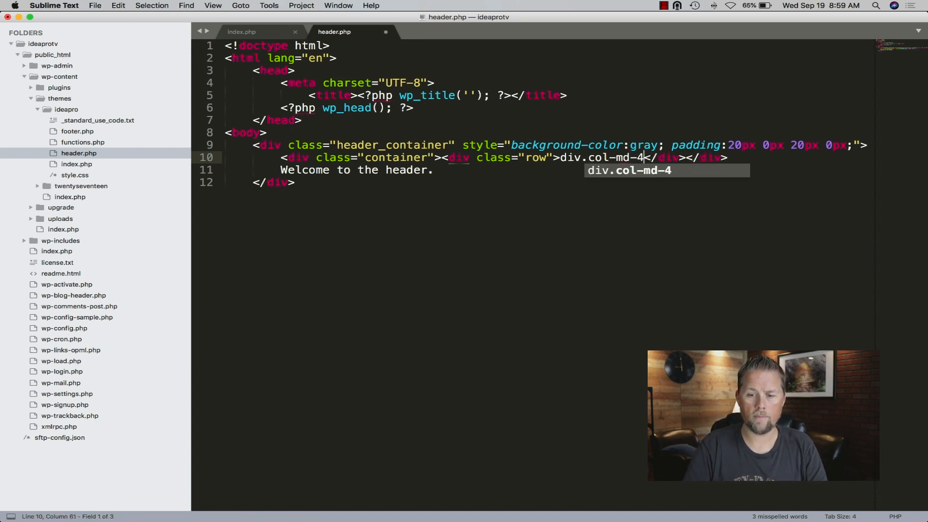
key(tab)
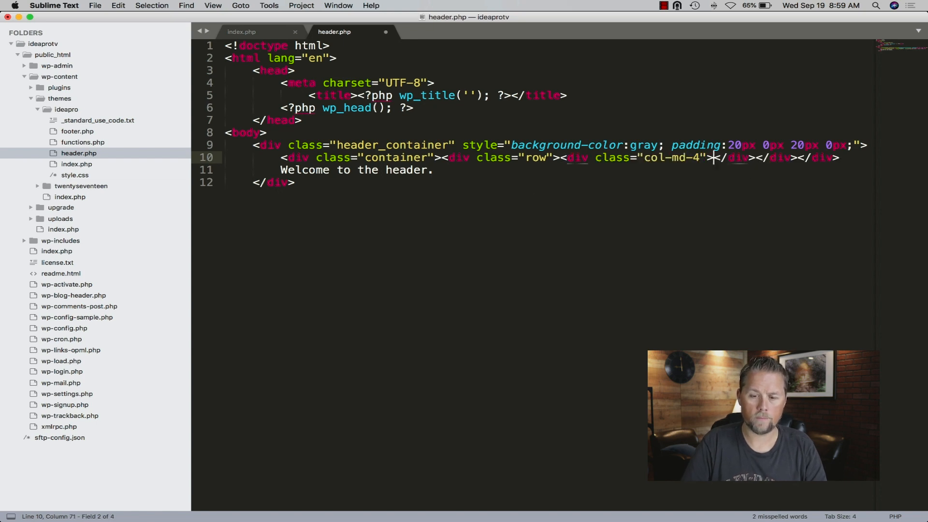
Break the nested divs onto separate indented lines and delete the welcome text line
key(enter)
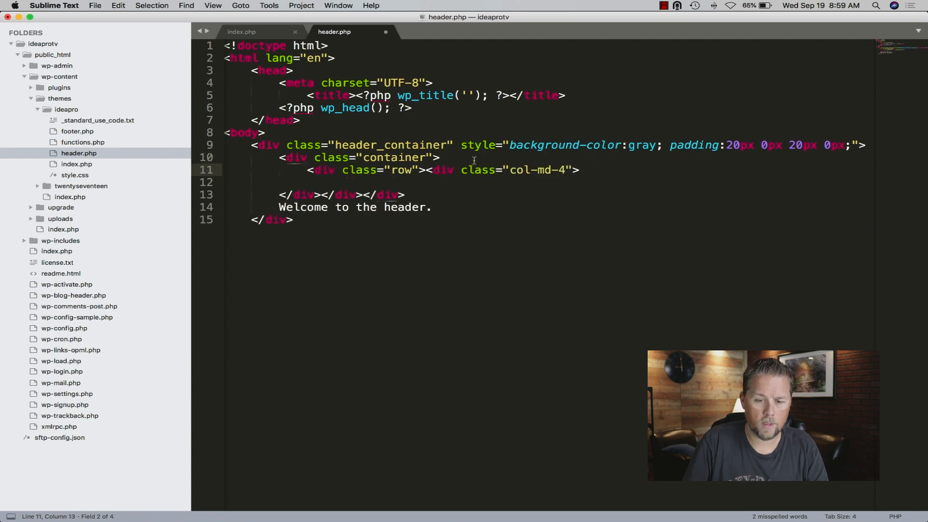
key(enter)
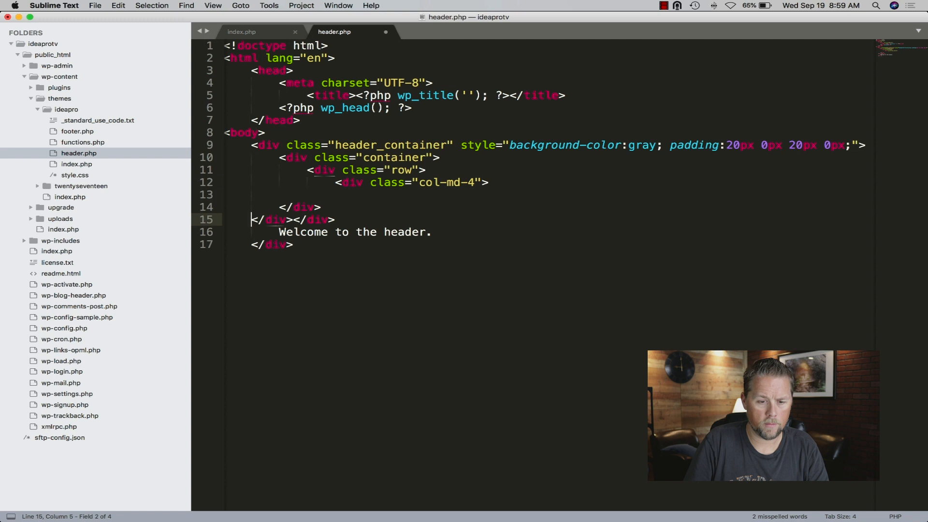
click(297, 219)
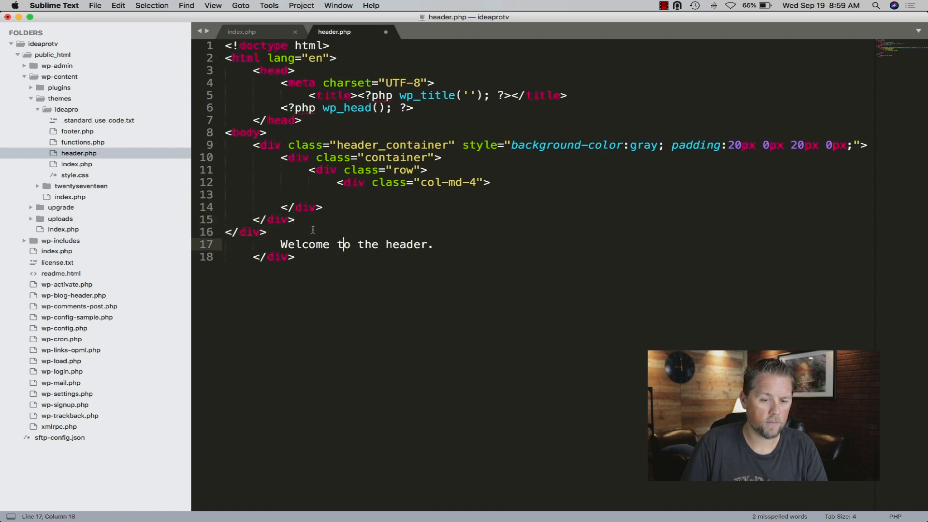
click(251, 231)
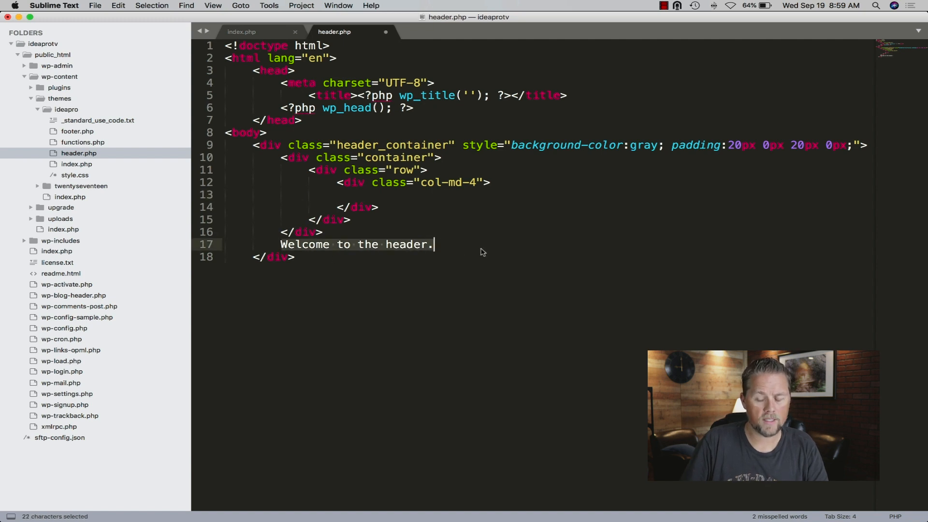
key(Backspace)
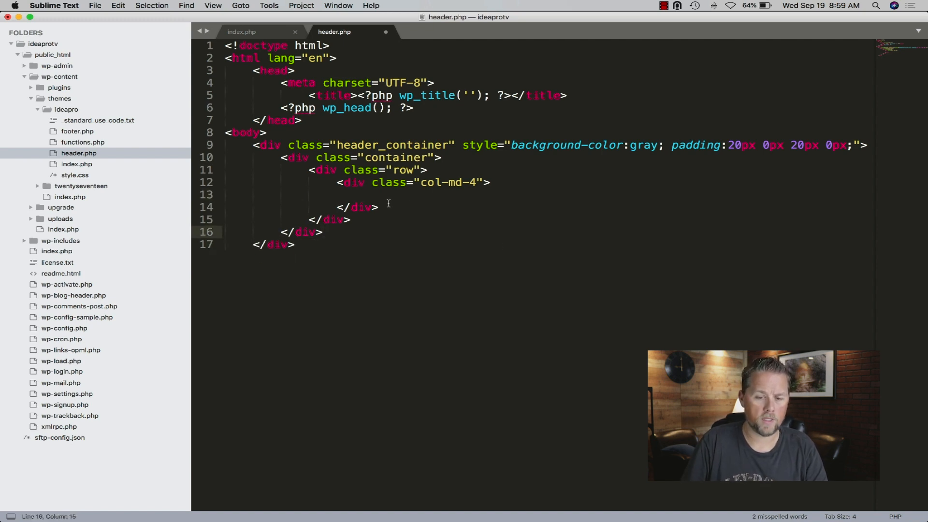
Fill the logo column with 'Logo Goes Here' and add a col-md-8 column reading 'menu goes here'
text(Logo)
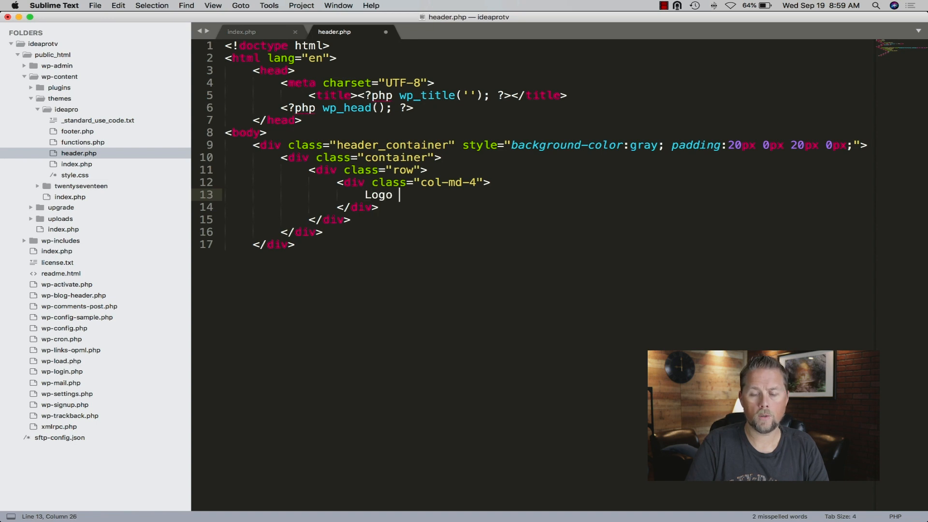
text(Goes Here)
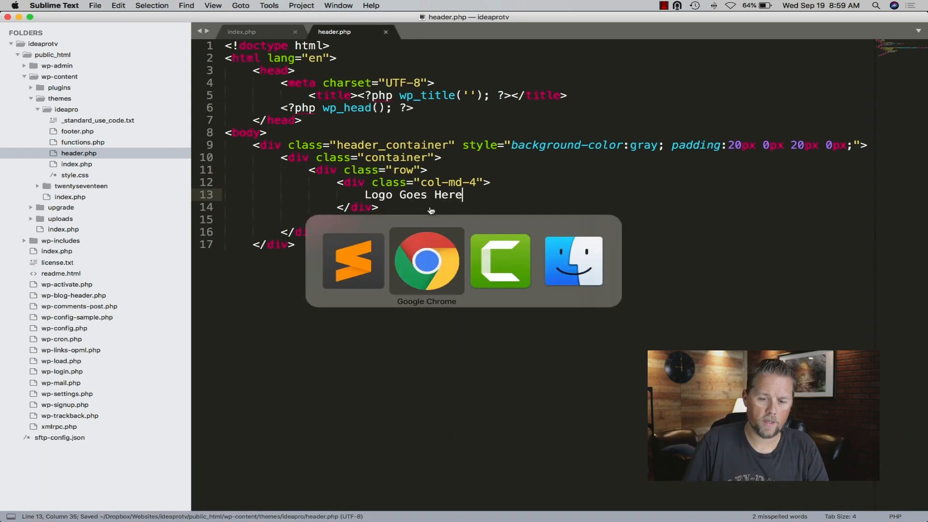
click(427, 260)
text(</)
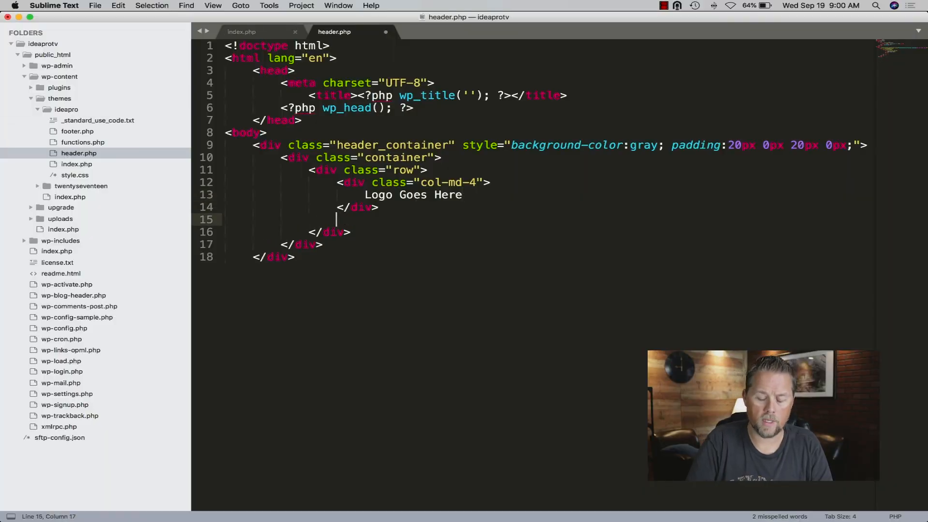
text(div.col)
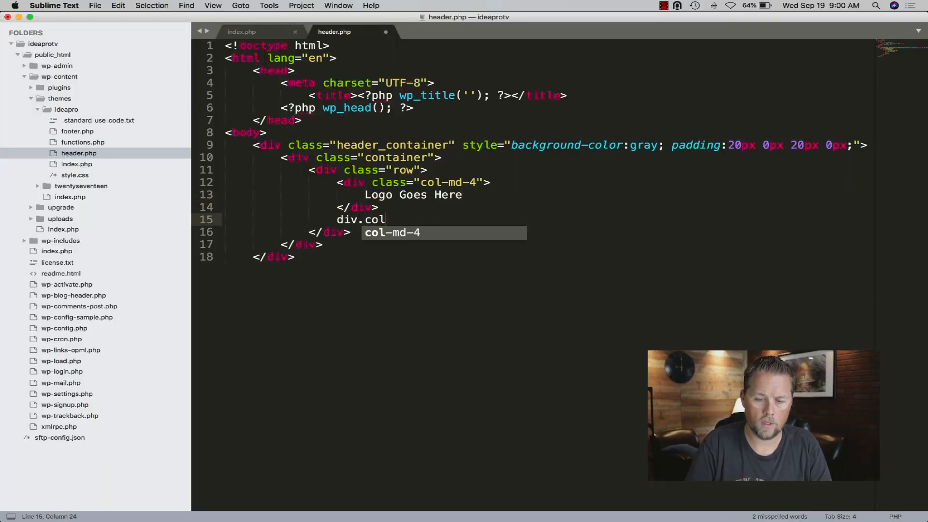
text(-md-8">)
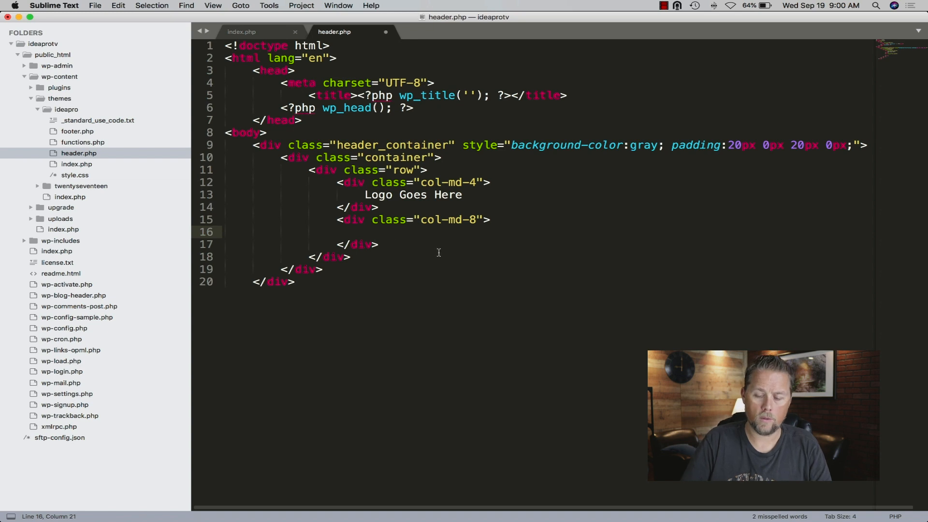
text(menu goes)
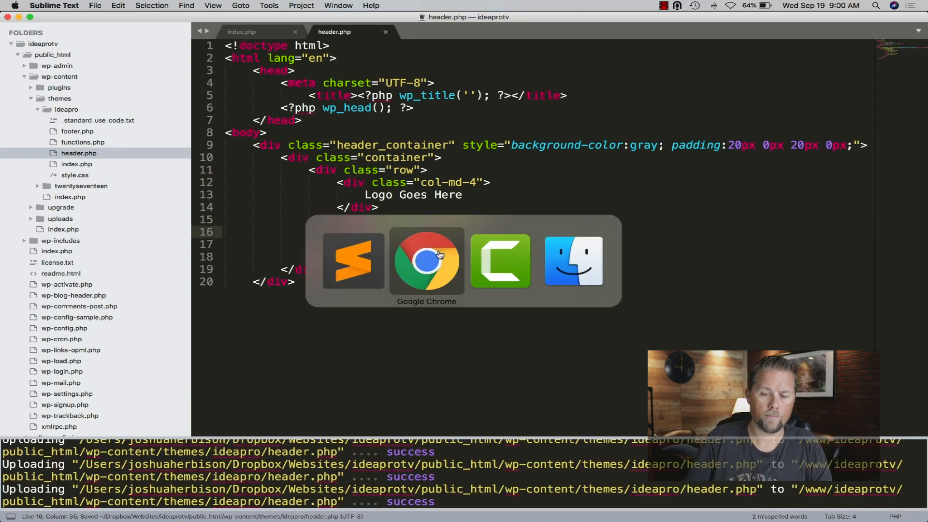
Right-align the menu column by adding the text-right class
click(427, 260)
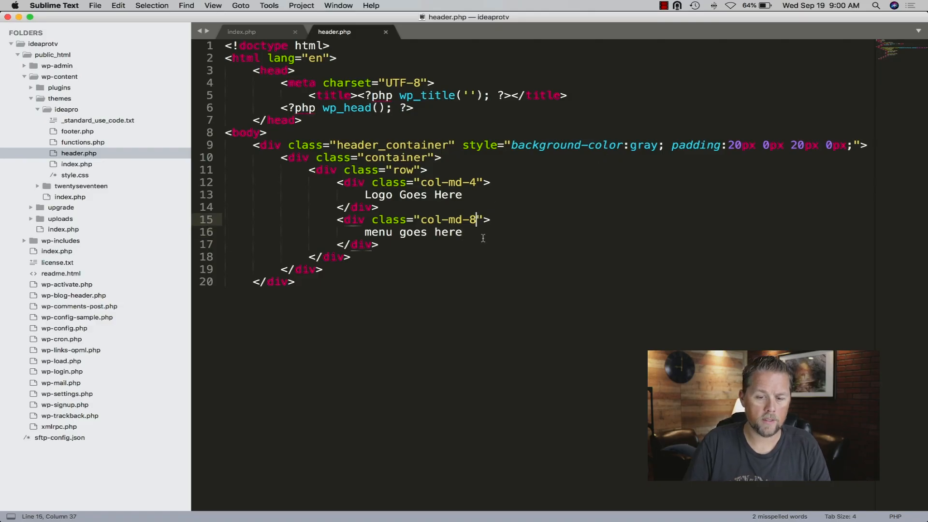
text(text-)
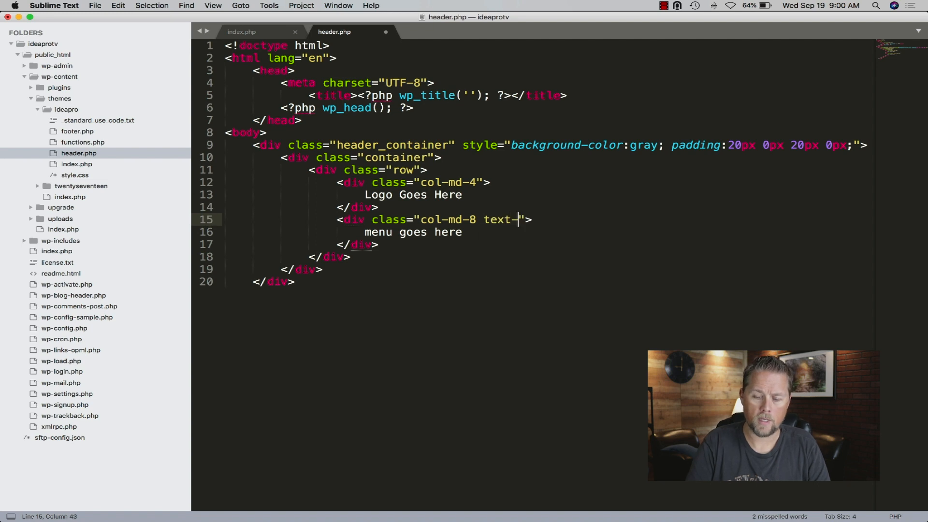
text(right)
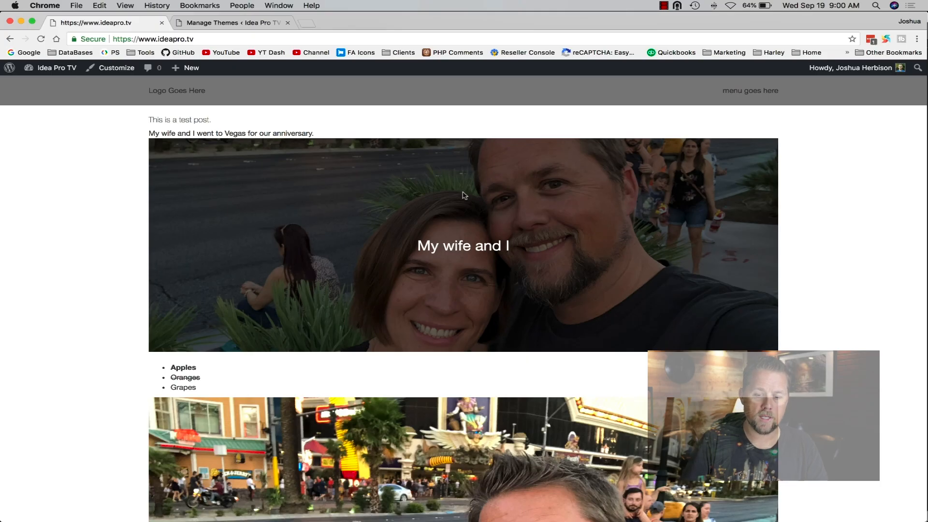
Inspect the cover image element and expand its markup in Chrome's developer tools
right_click(465, 194)
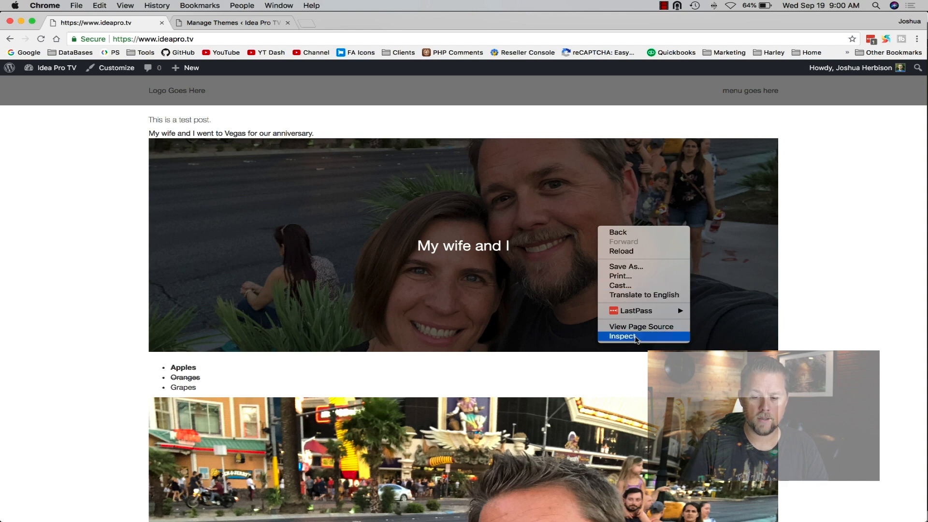
click(623, 337)
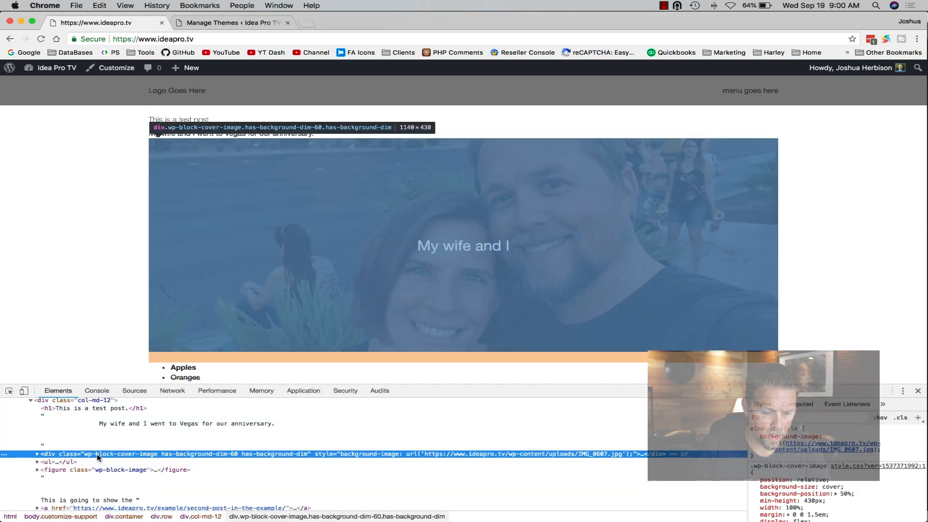
click(37, 454)
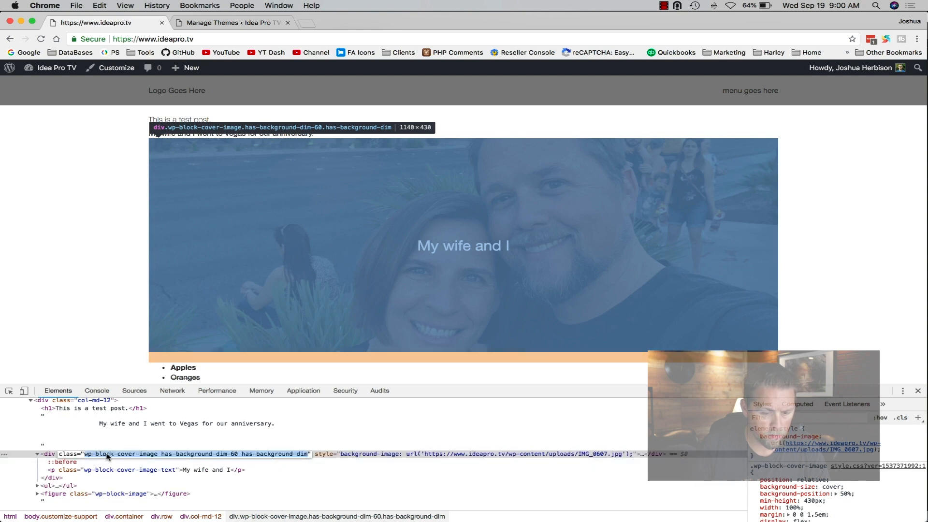